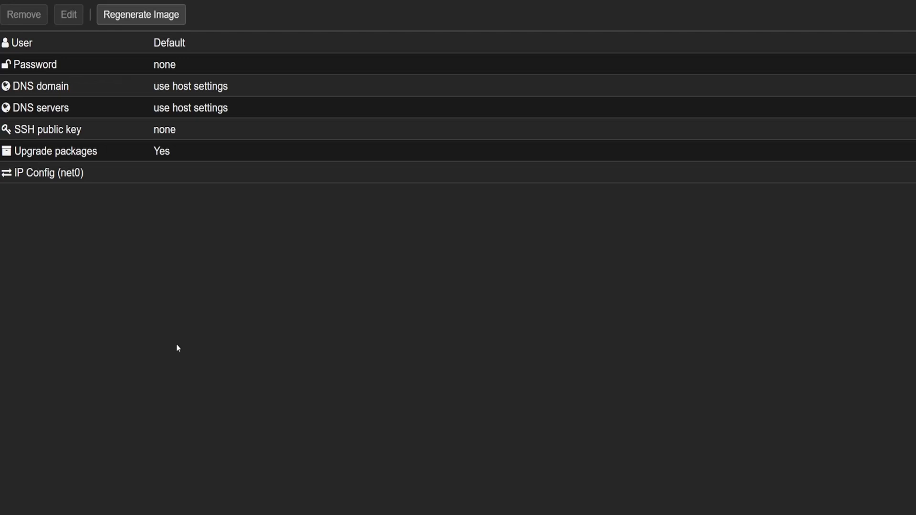
Review the VM's cloud-init user name and IPv4 address configuration in Proxmox VE
double_click(23, 42)
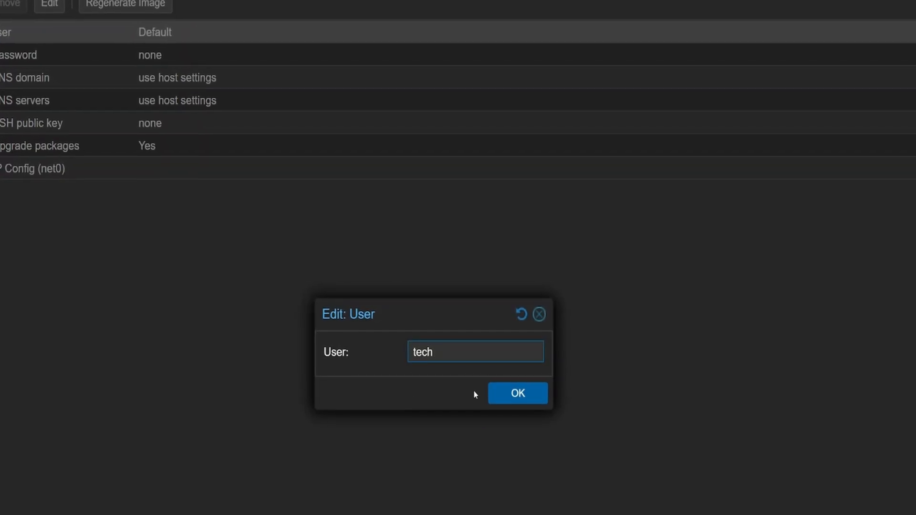
click(516, 393)
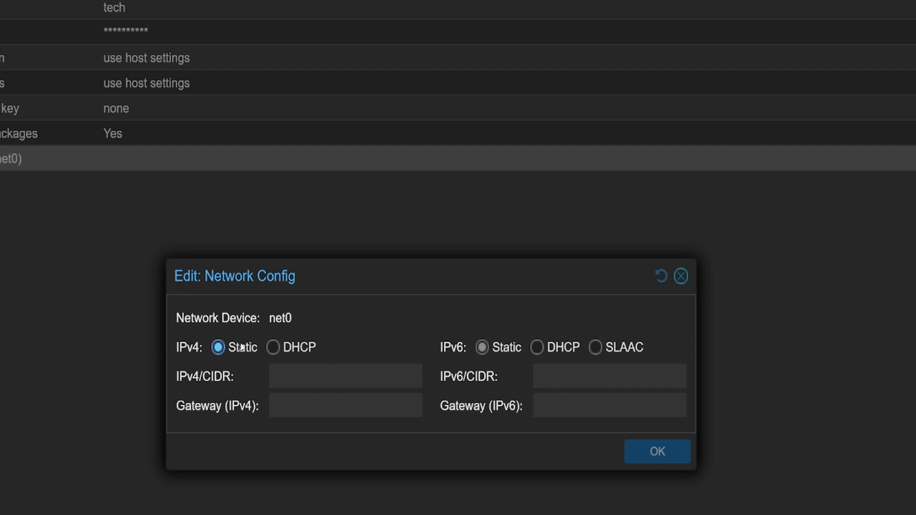
click(657, 452)
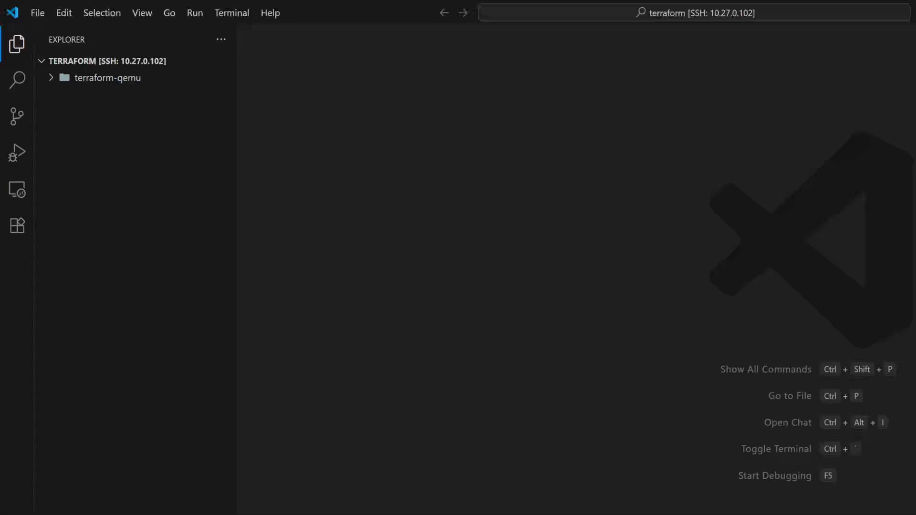
click(107, 77)
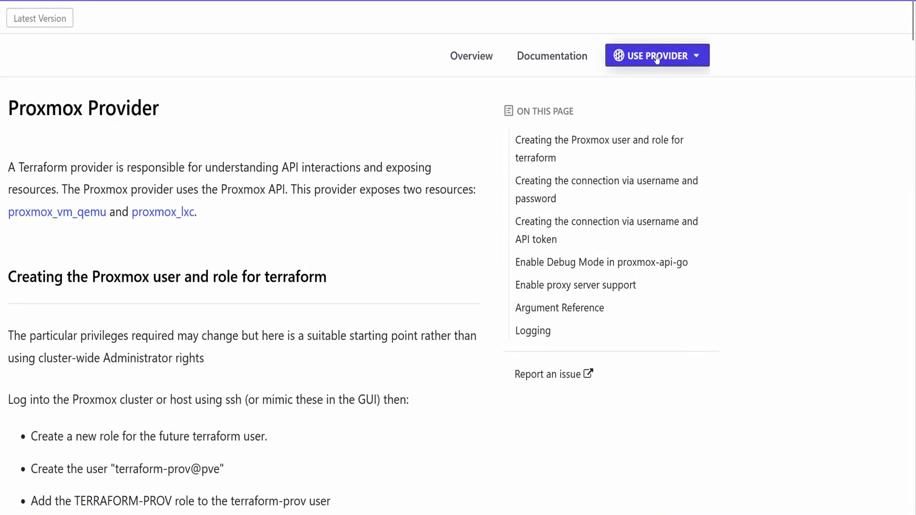
View the Proxmox provider usage in the Terraform Registry and return to the remote workspace
click(656, 56)
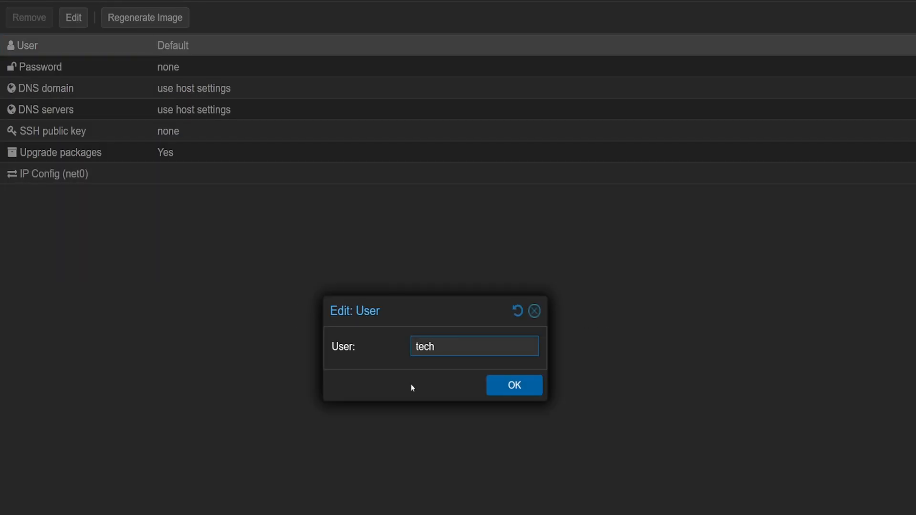
click(513, 384)
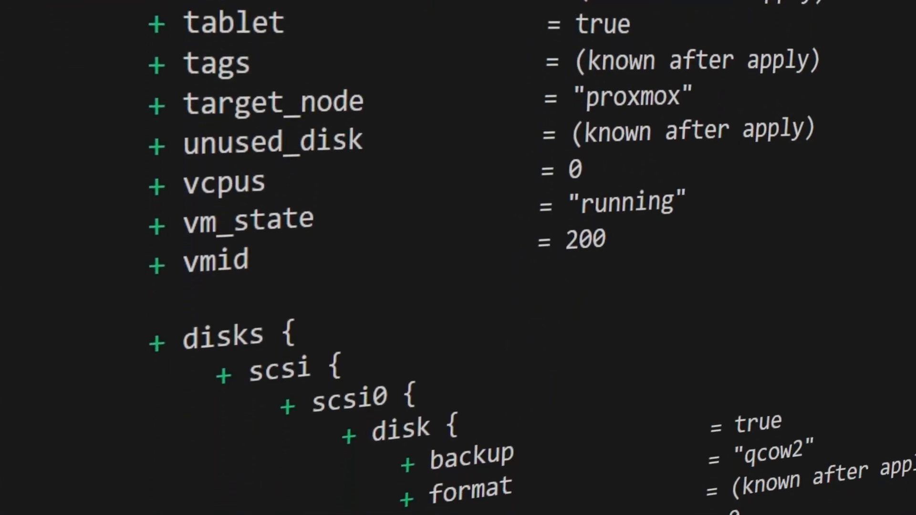
scroll(down, 3)
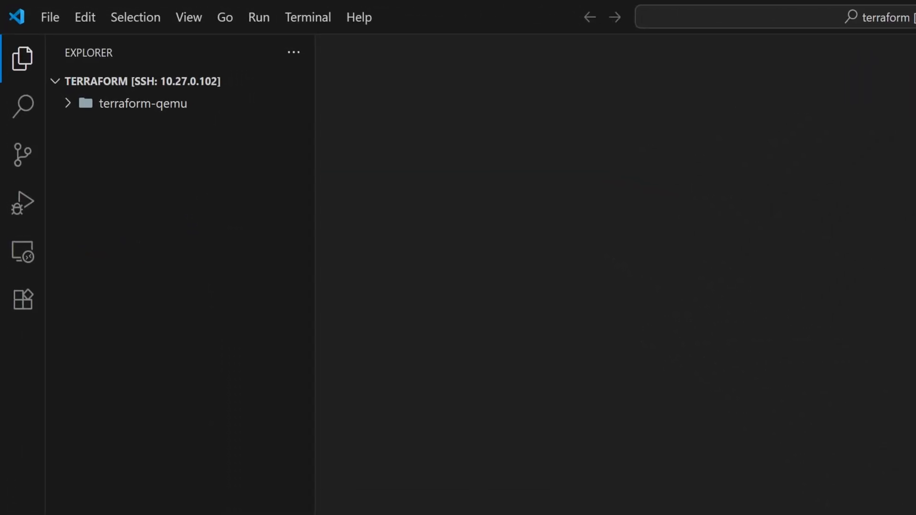
Expand the terraform folder holding credentials.auto.tfvars, docker-compose.yml, provider.tf and qemu-vm.tf
click(142, 103)
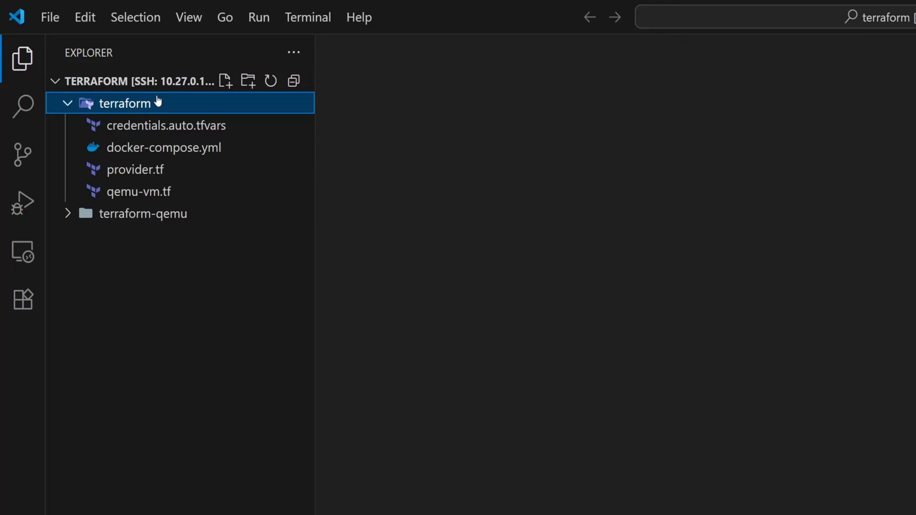
mouse_move(226, 80)
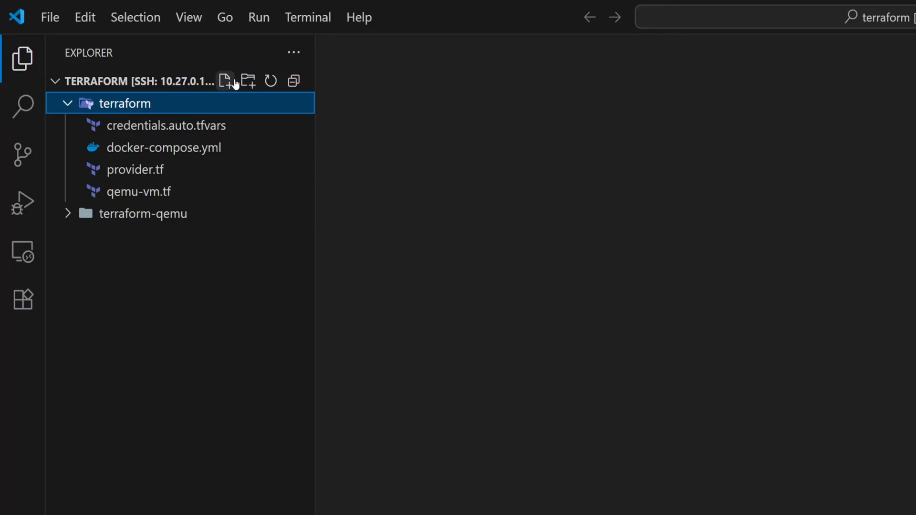
Create envs/proxmox1 inside terraform and drag the three Terraform files onto proxmox1
click(246, 81)
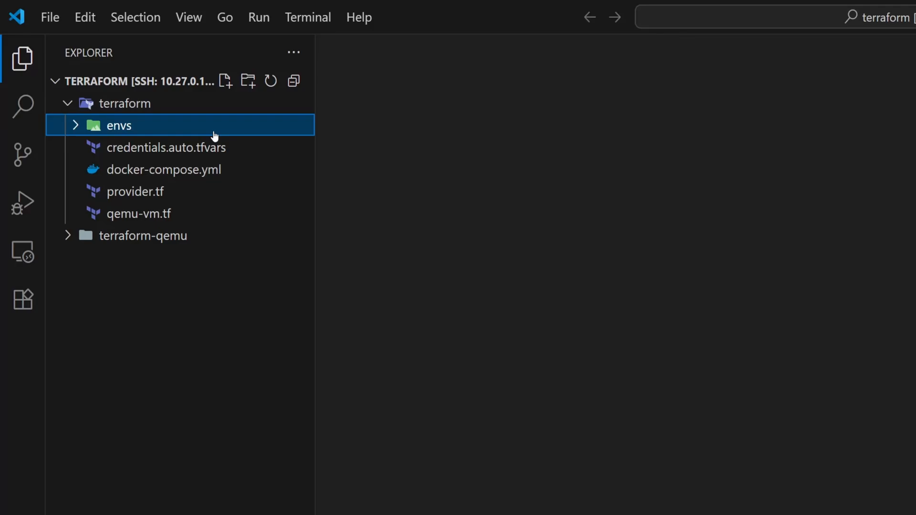
click(247, 80)
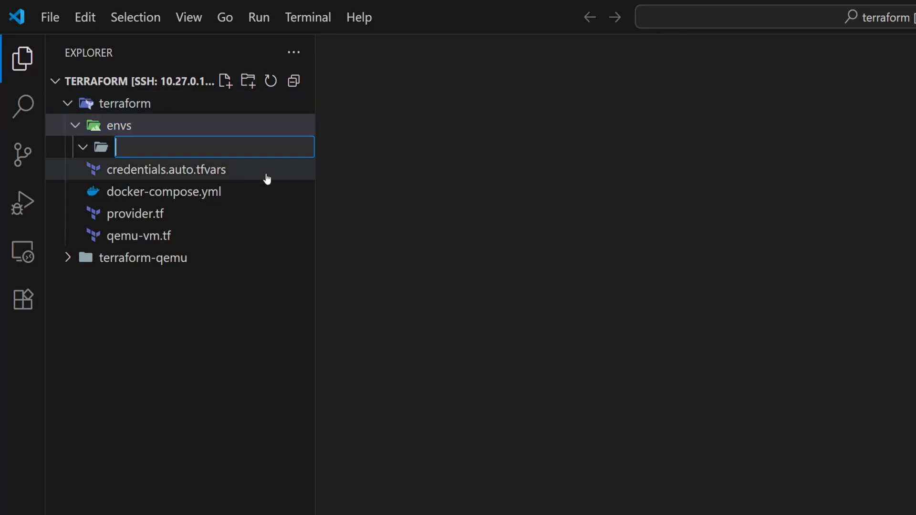
text(proxmox1)
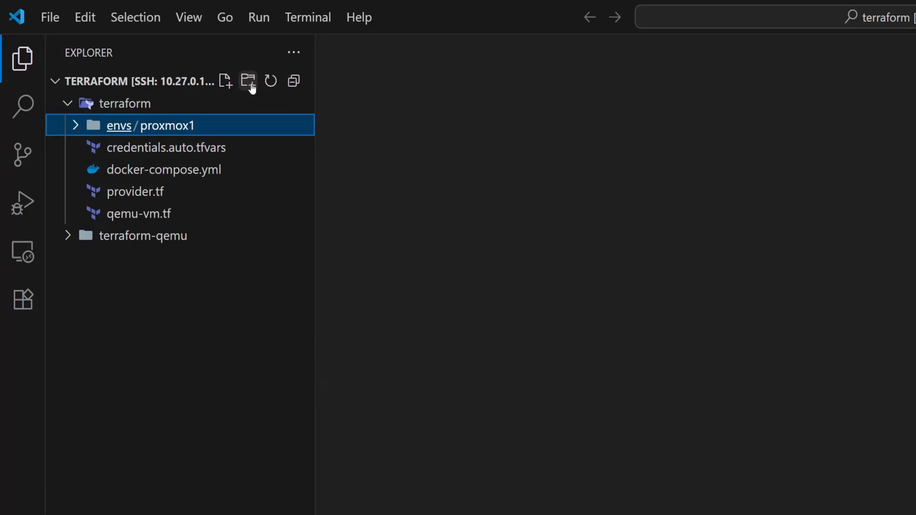
click(249, 80)
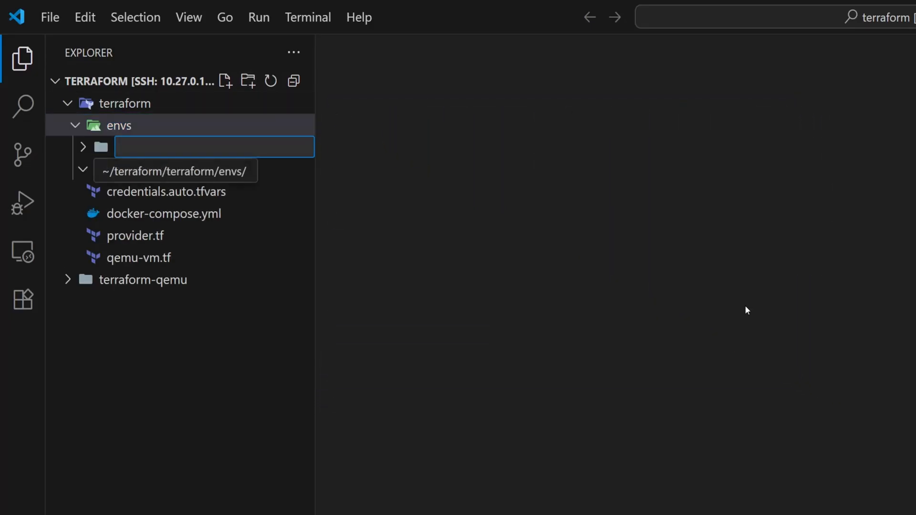
text(proxmox)
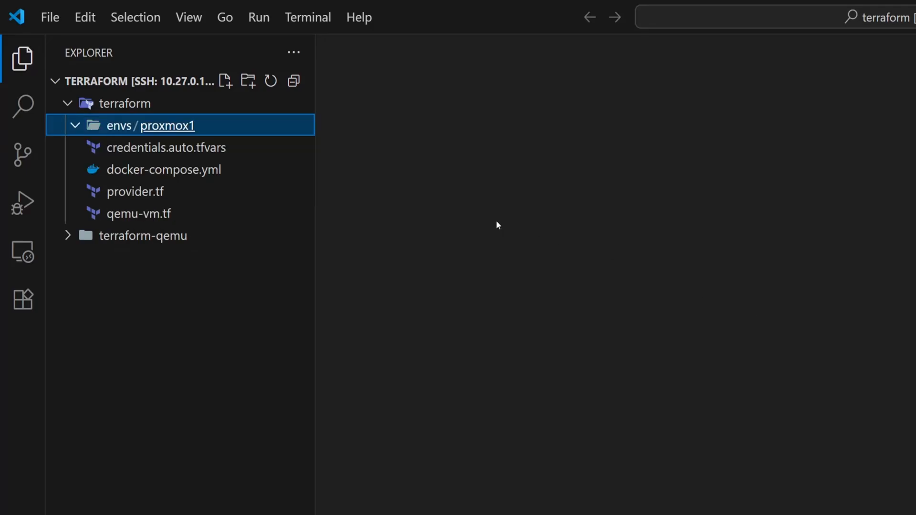
click(166, 147)
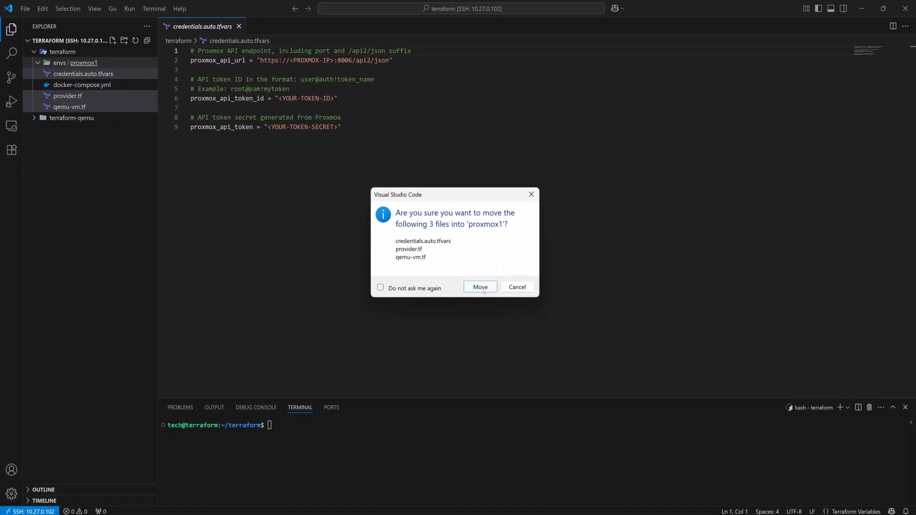
Confirm the move into proxmox1 and set the Proxmox API URL host to 192.168.0.4
click(480, 288)
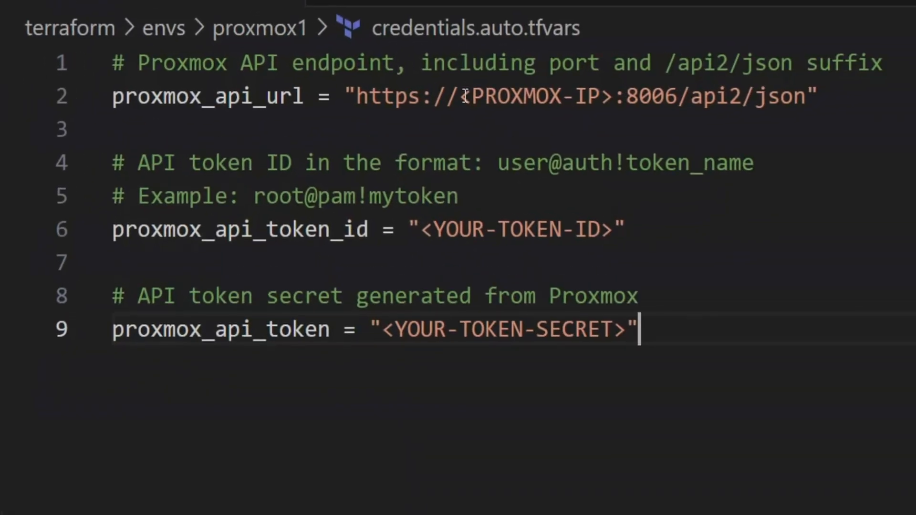
text(192.168.0.4)
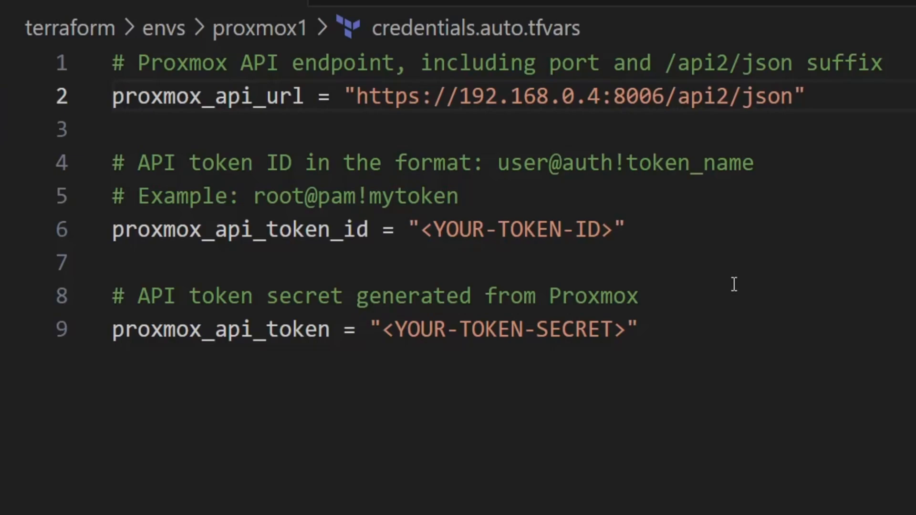
mouse_move(642, 245)
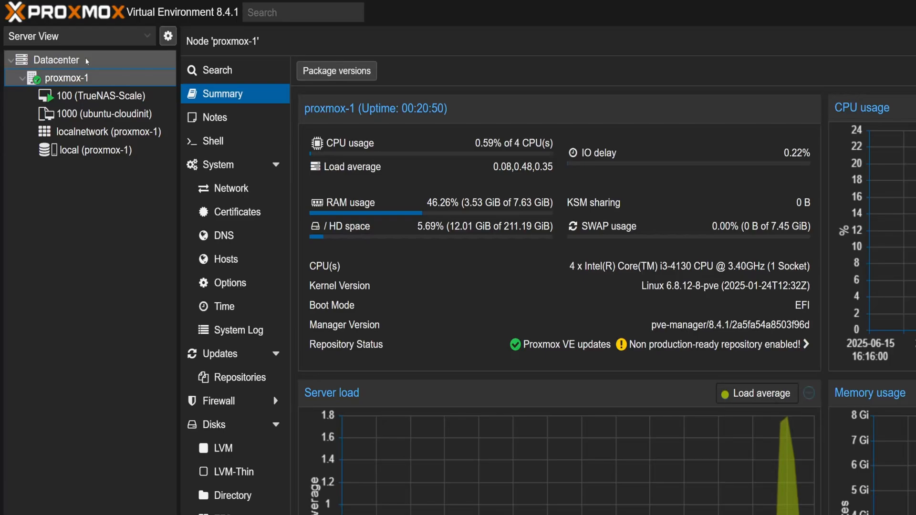
Add a root@pam API token with ID terraform, privilege separation off, and copy its secret
click(57, 59)
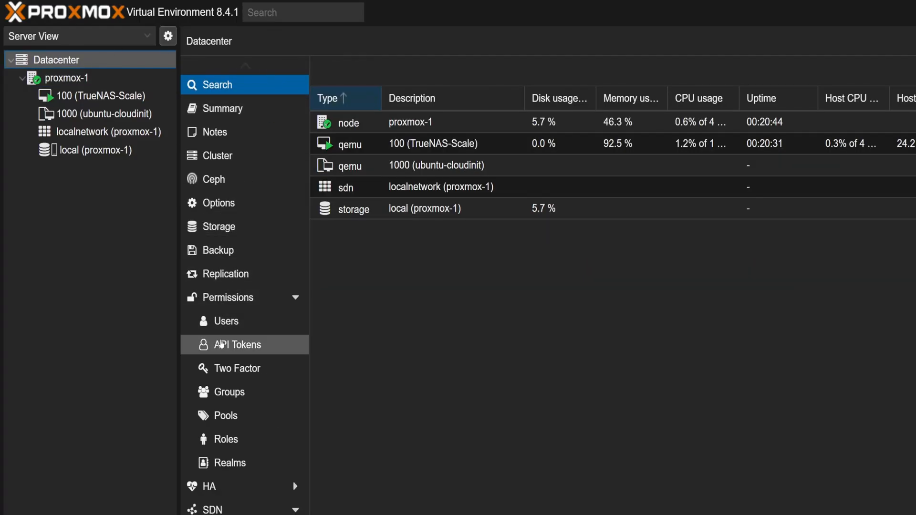
click(238, 344)
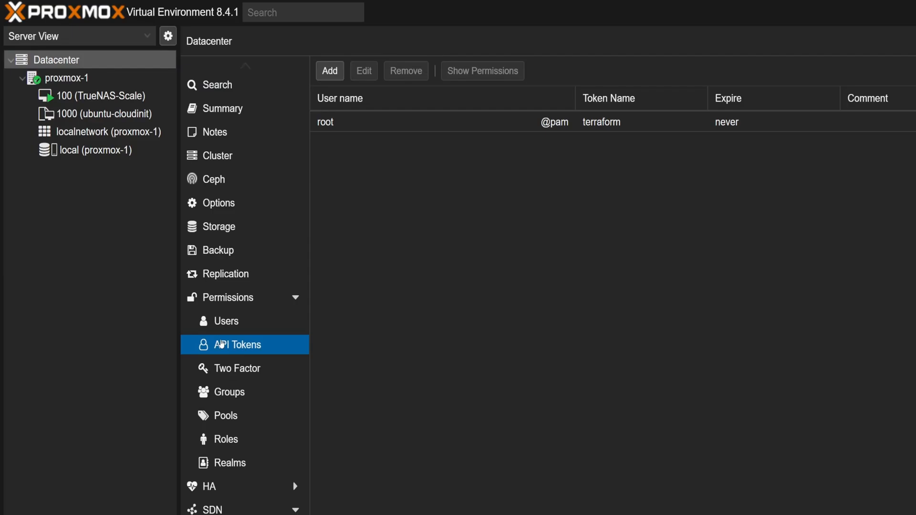
click(406, 71)
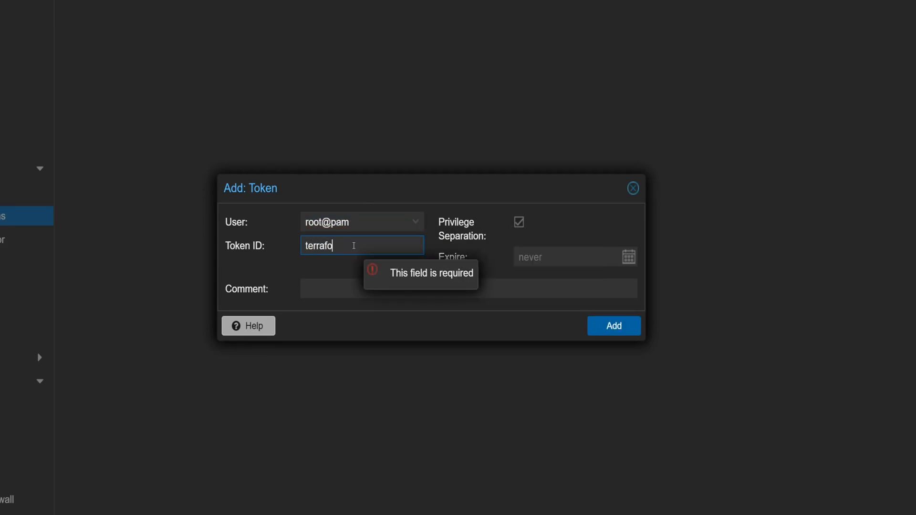
text(rm)
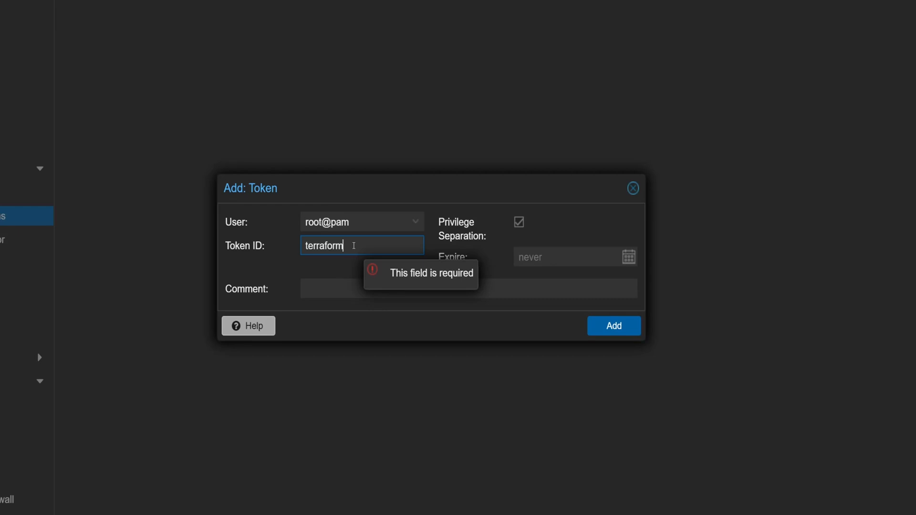
click(519, 222)
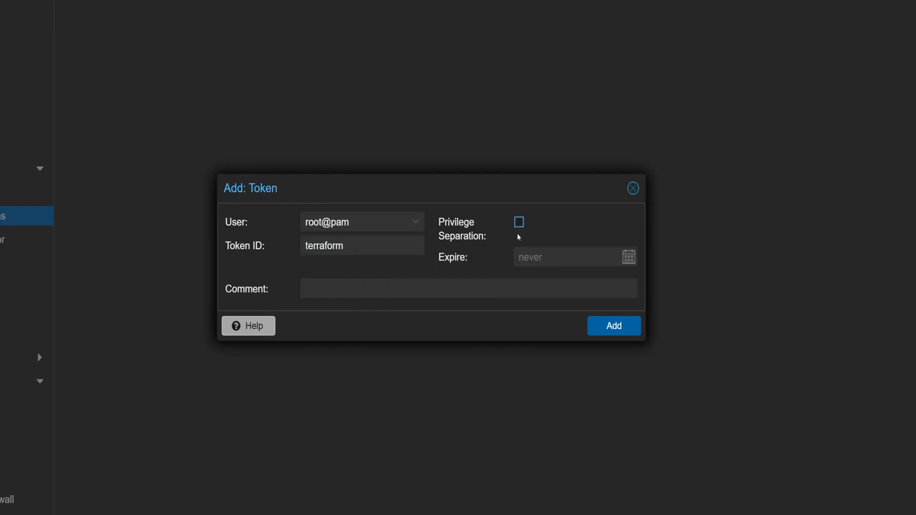
click(613, 325)
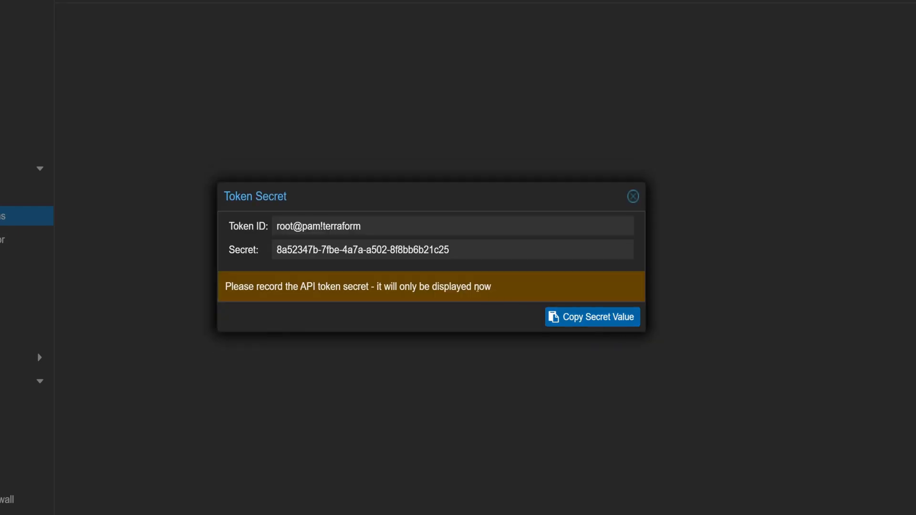
click(379, 226)
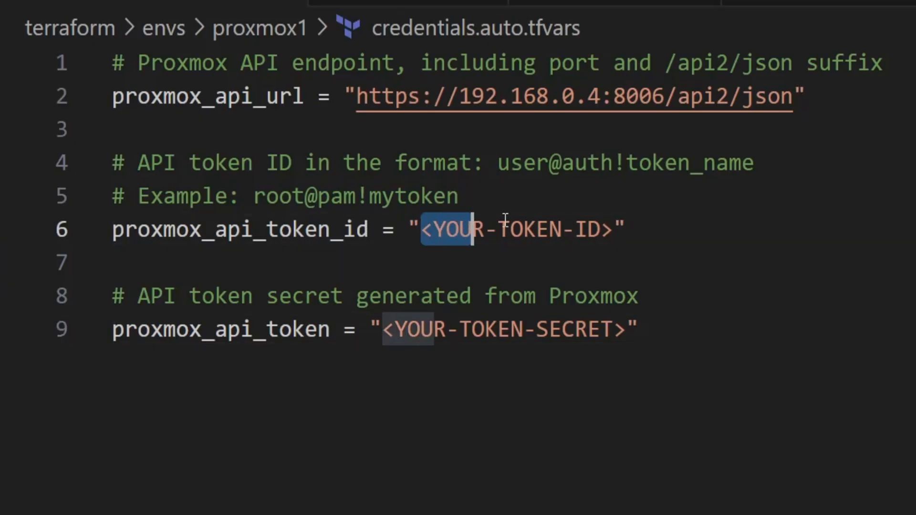
text(root@pam!terraform)
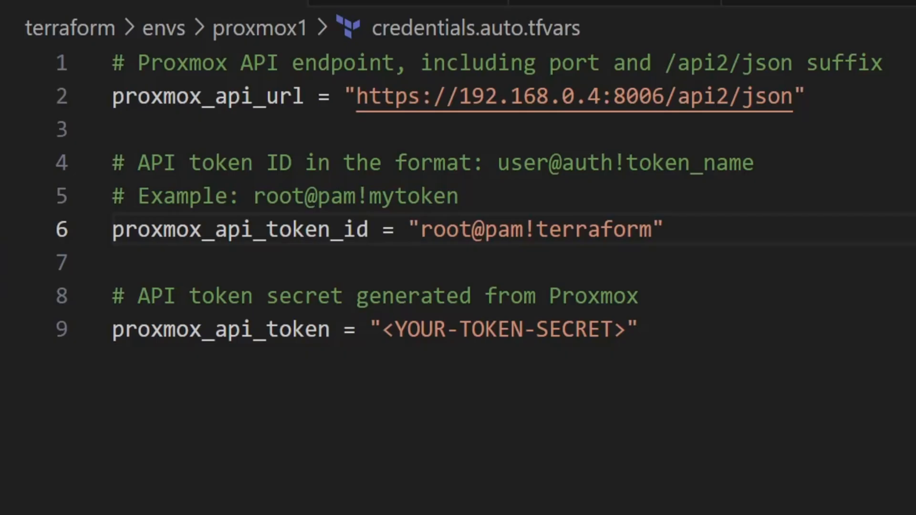
double_click(591, 229)
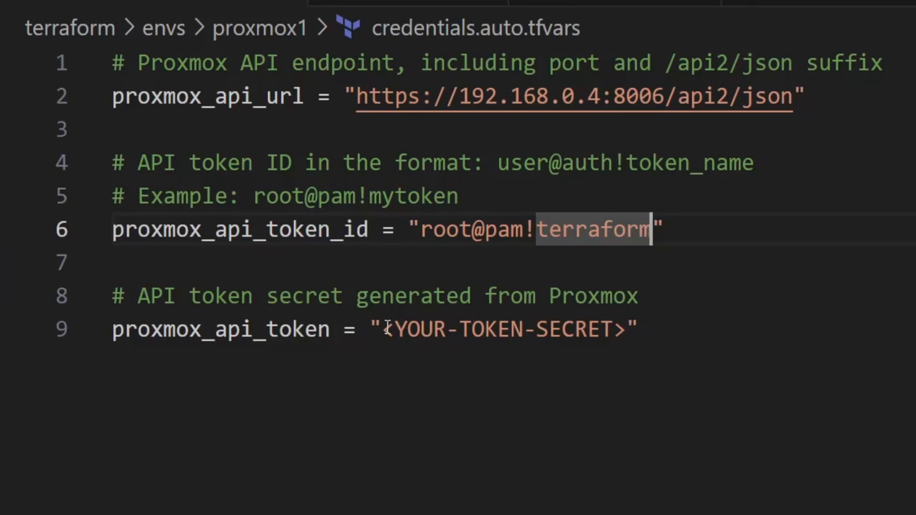
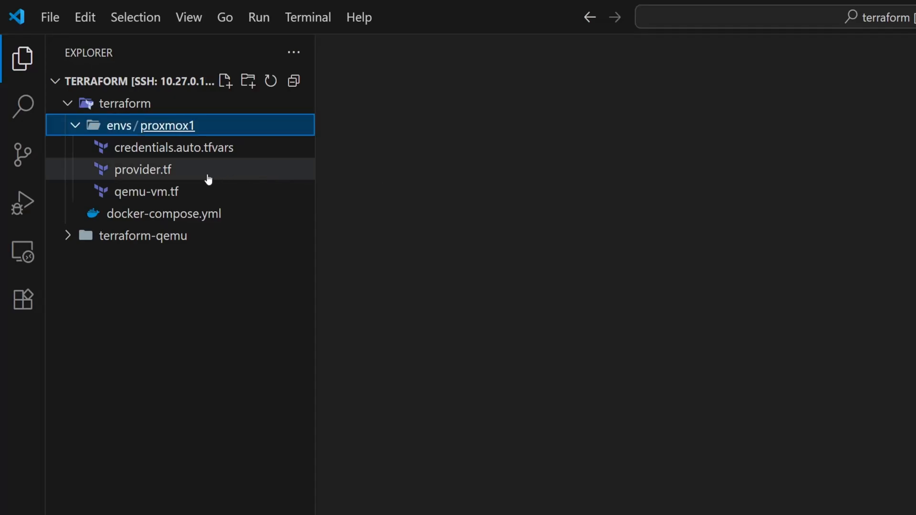
Create variables.tf with string variables proxmox_api_url, proxmox_api_token_id and proxmox_api_token, checking provider.tf
click(143, 170)
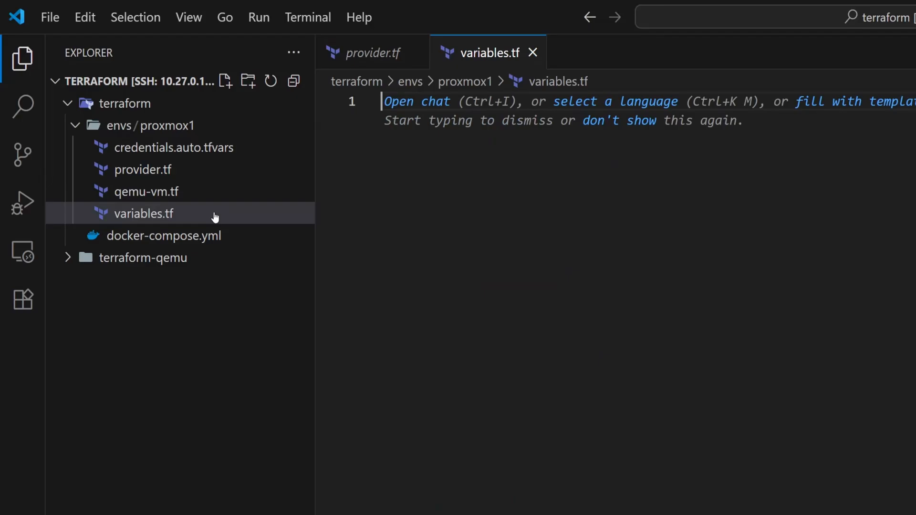
click(143, 170)
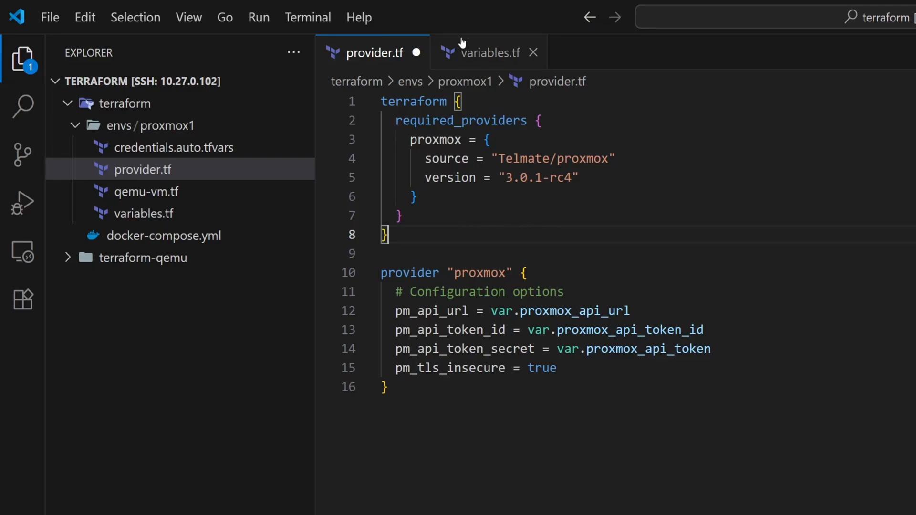
click(490, 52)
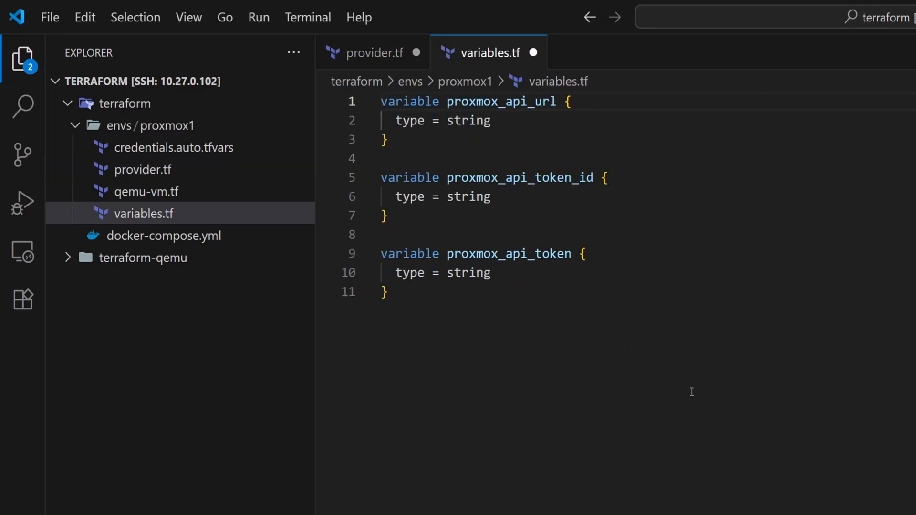
click(371, 53)
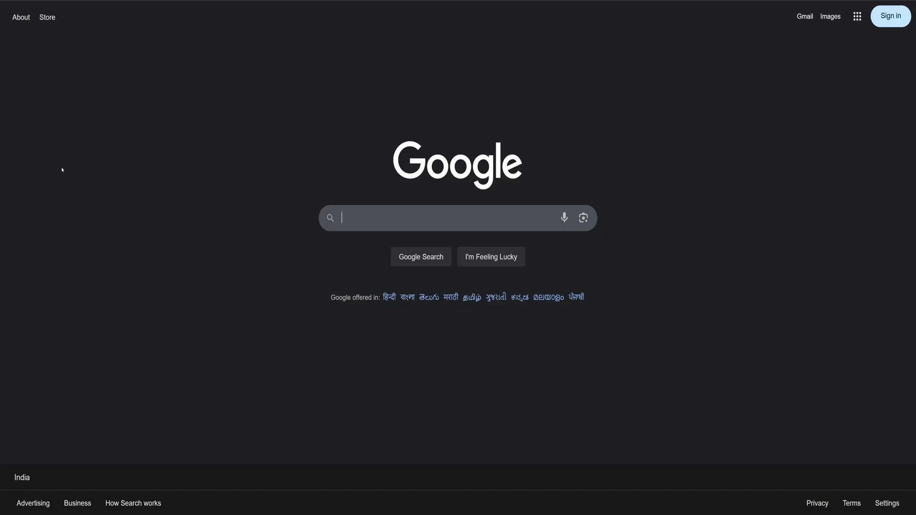
Search 'telmate proxmox', open the Registry provider page and show its installation snippet
text(telmate proxmox)
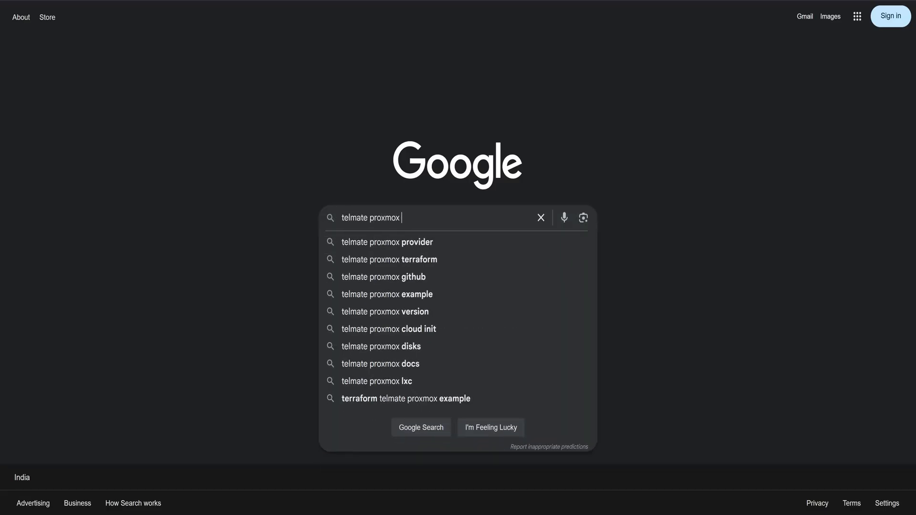
click(387, 241)
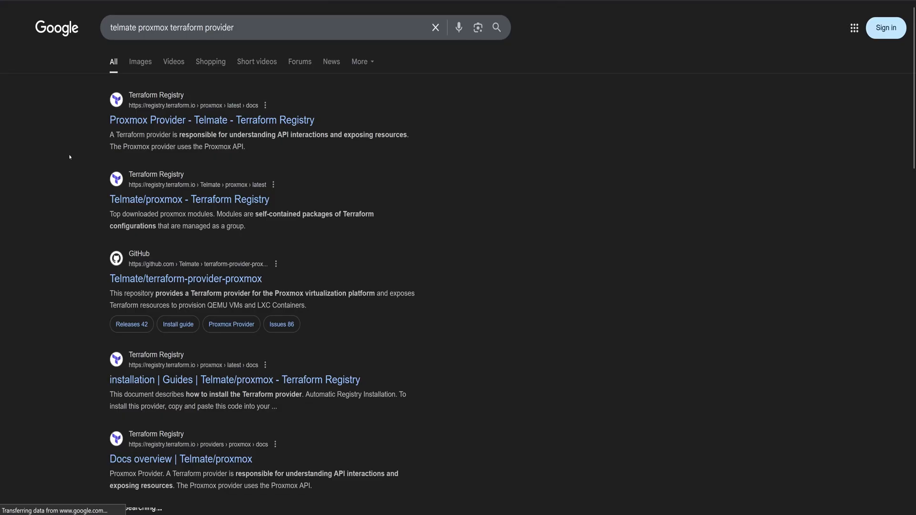
click(212, 120)
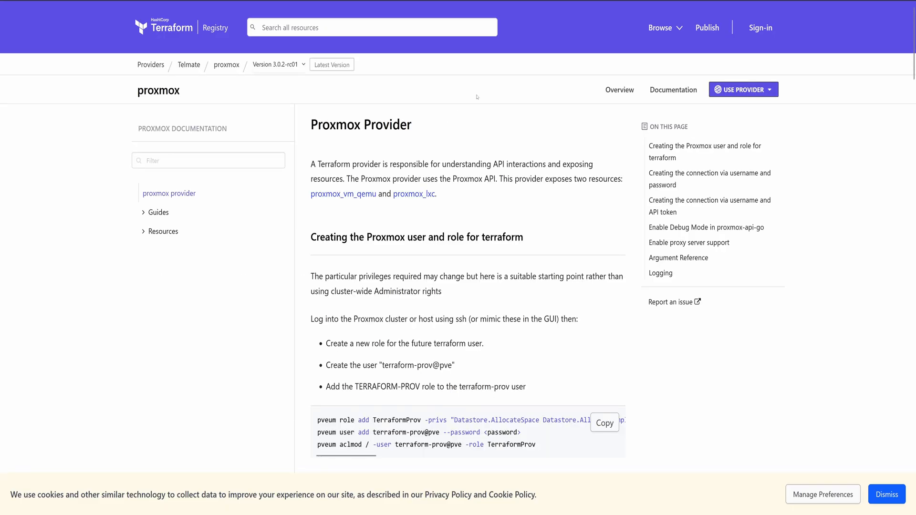
mouse_move(743, 90)
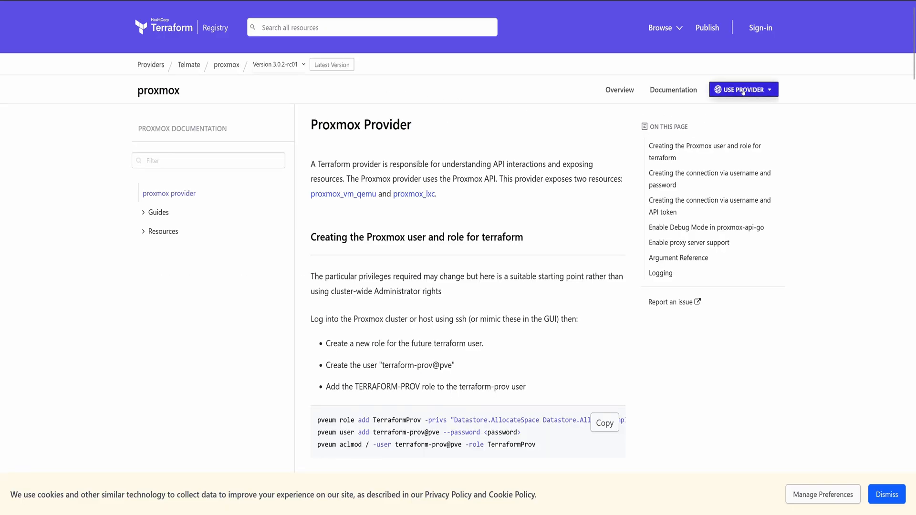
click(743, 90)
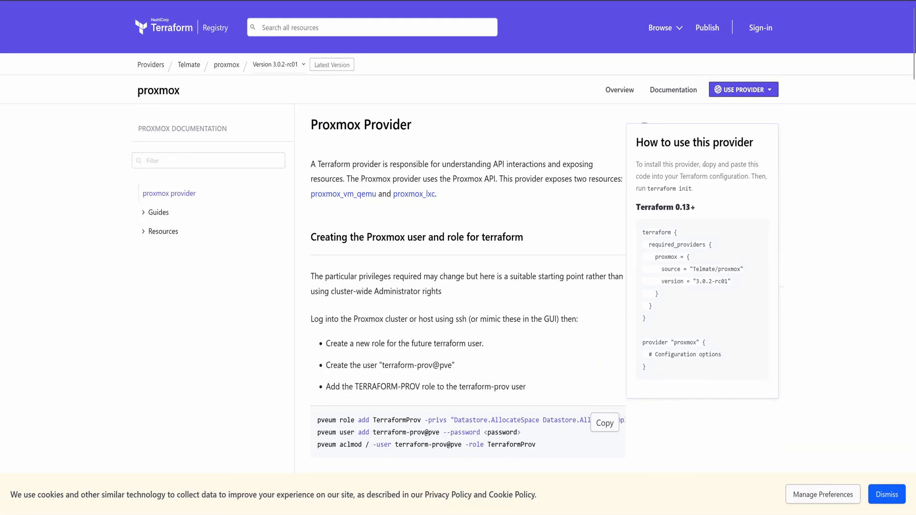
Browse the provider version dropdown, return to latest 3.0.2-rc01 and select its version number to copy
click(278, 64)
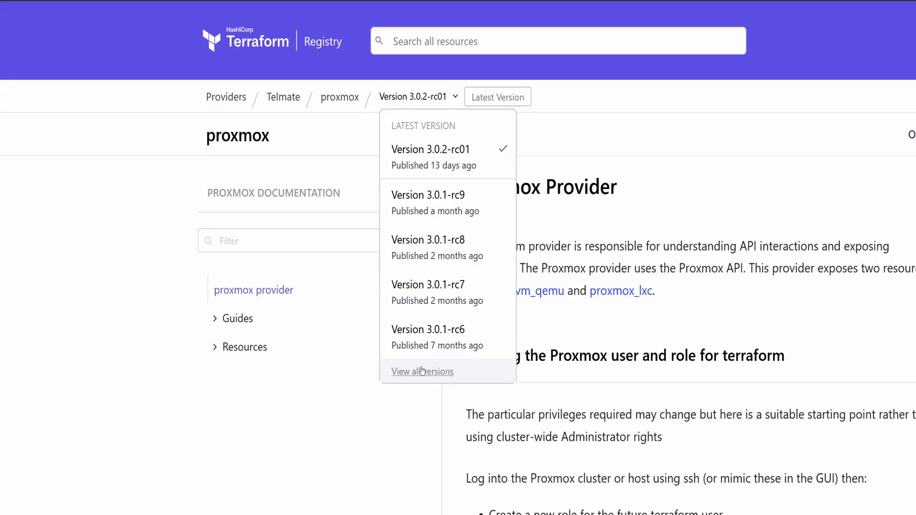
click(575, 408)
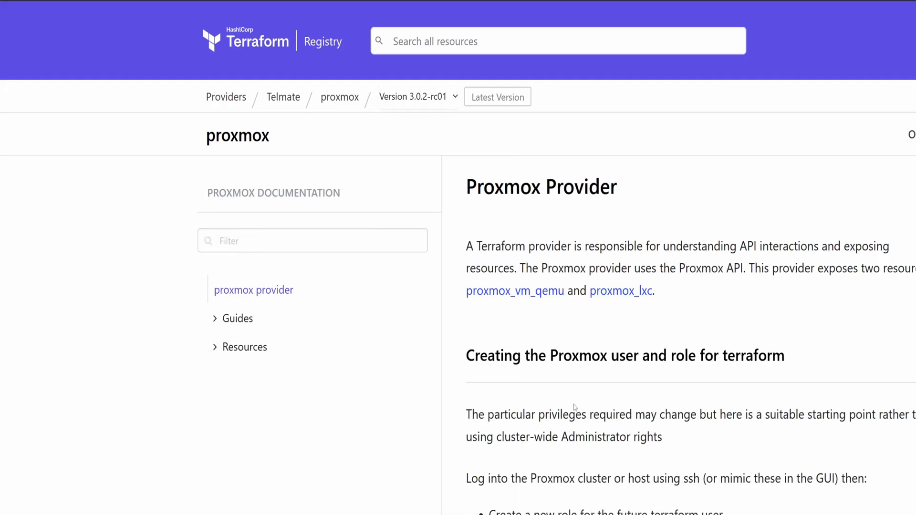
click(417, 96)
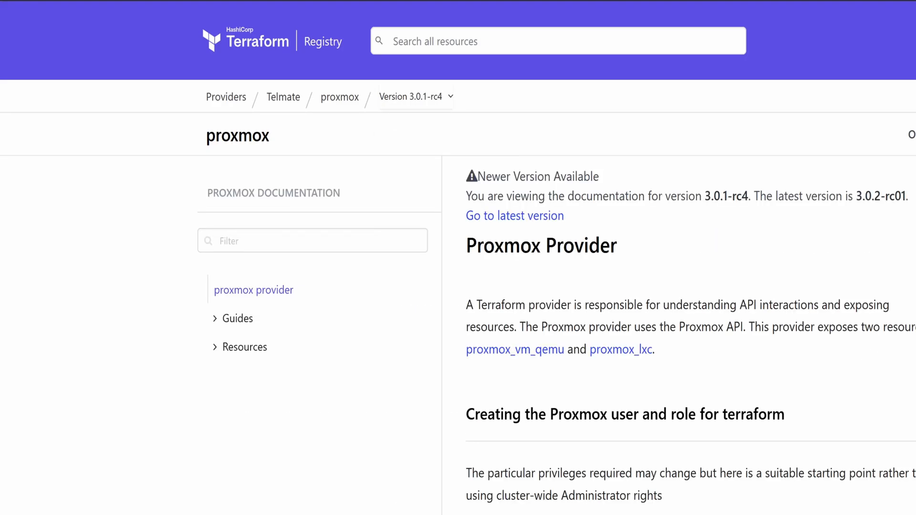
click(416, 96)
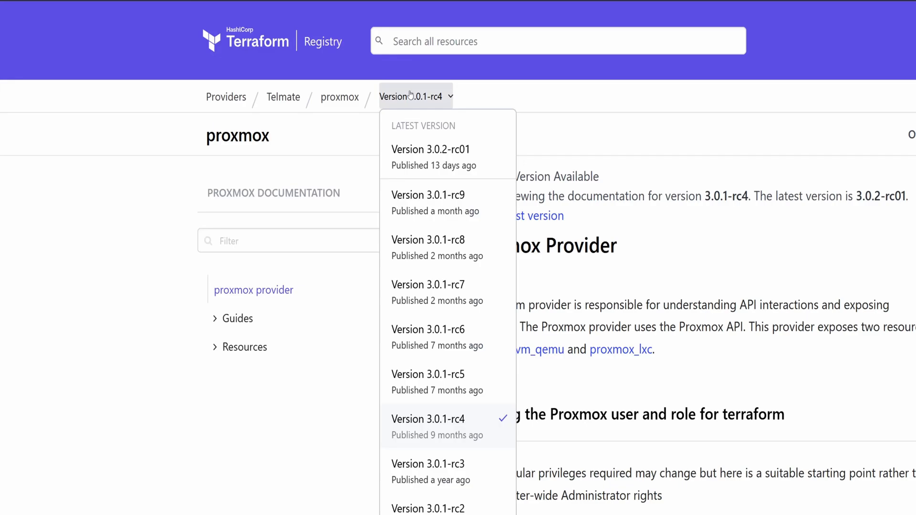
click(430, 150)
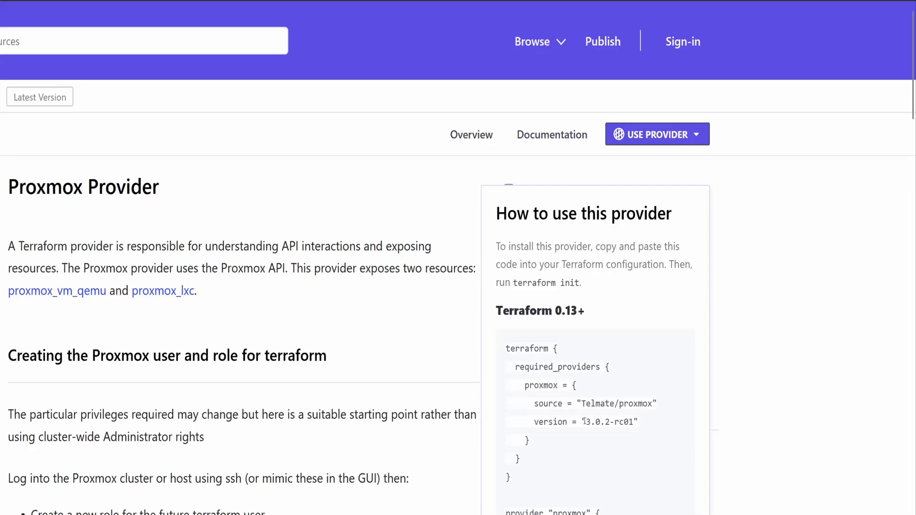
double_click(610, 422)
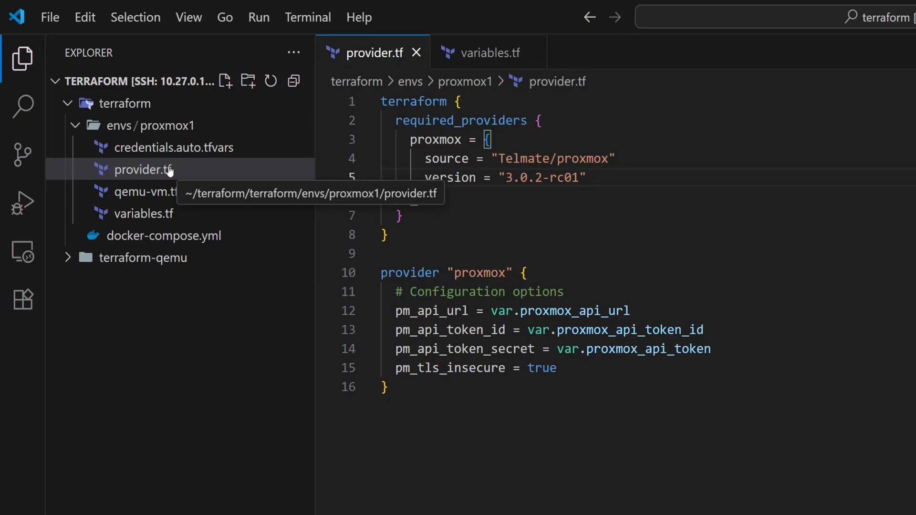
Rename provider.tf to main.tf and delete the vm_configs variable block from qemu-vm.tf
click(143, 170)
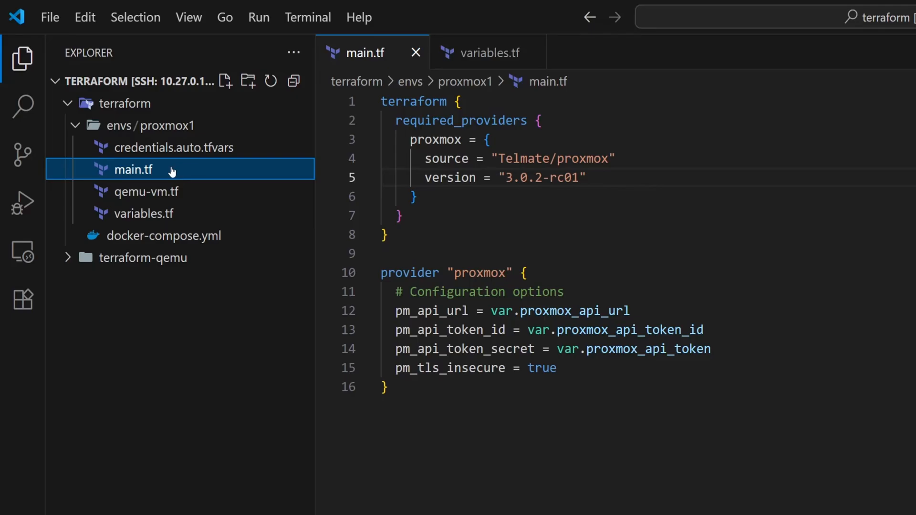
click(146, 190)
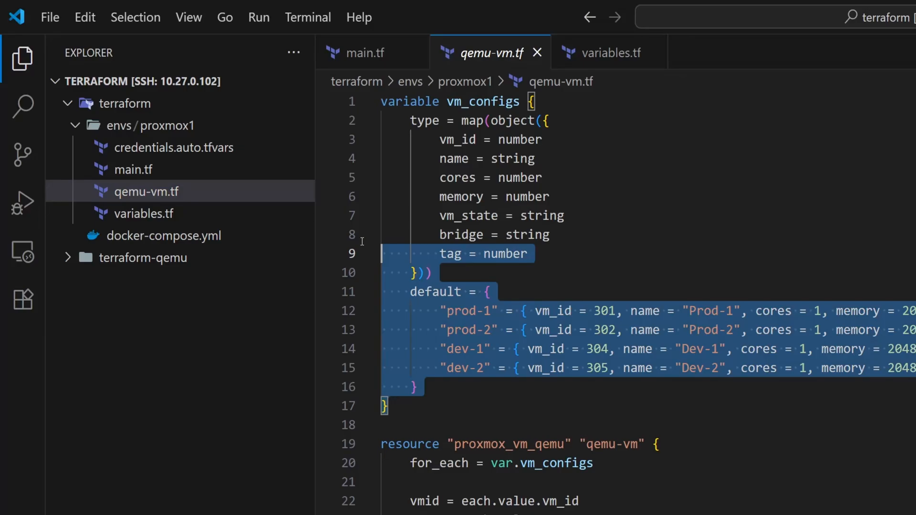
scroll(down, 3)
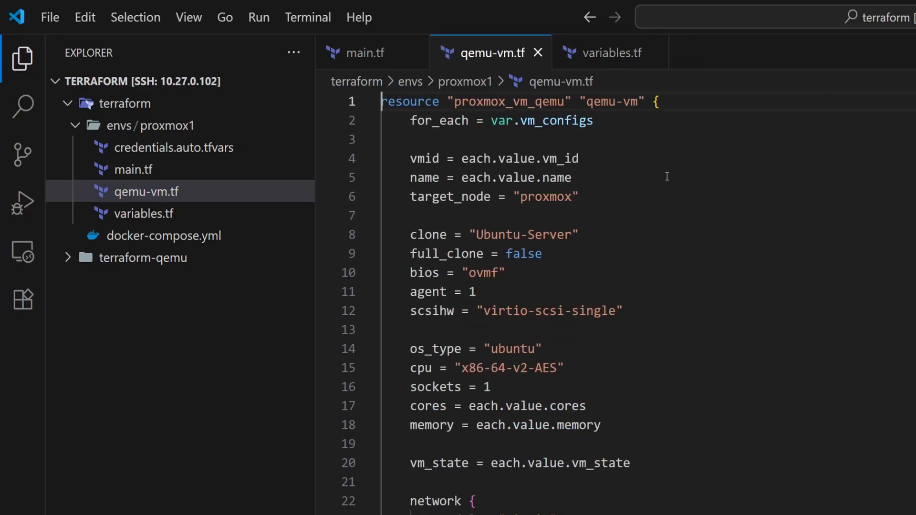
click(608, 53)
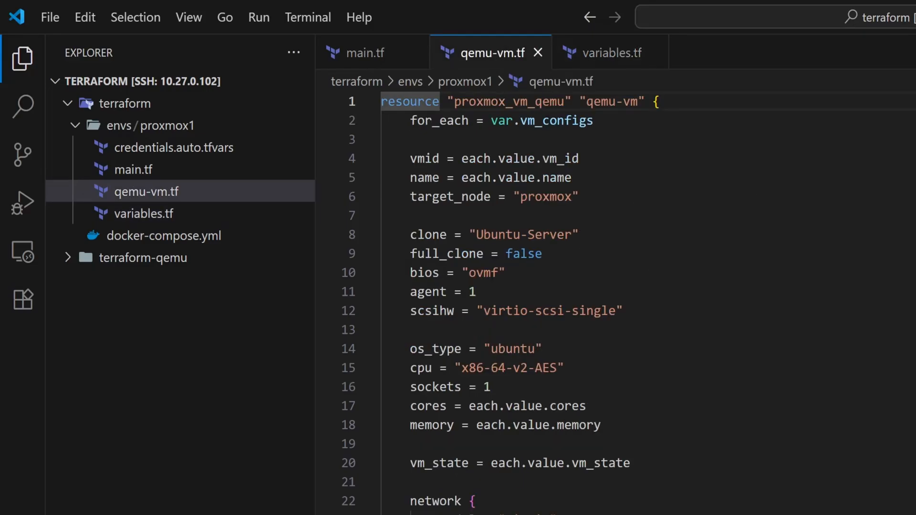
Rename qemu-vm.tf to cloud-init.tf, relabel its resource cloud-init and clone from ubuntu-cloudinit
click(146, 191)
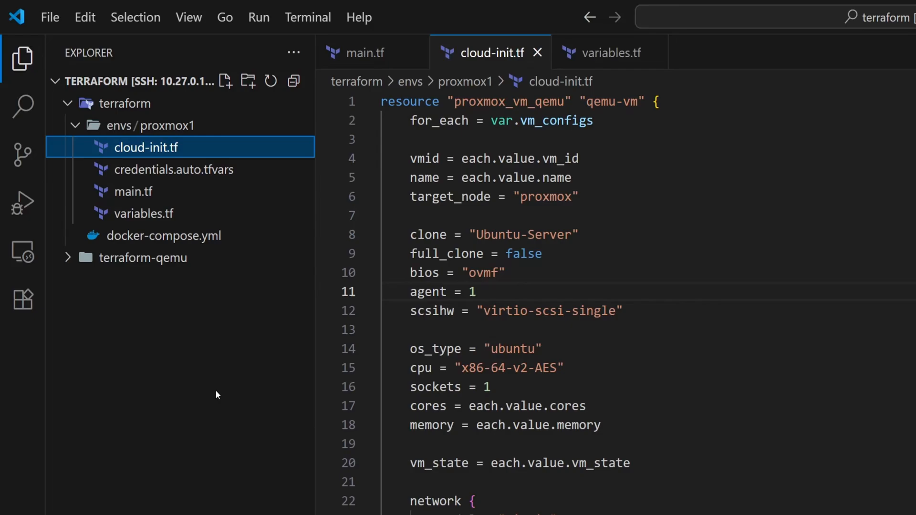
mouse_move(668, 220)
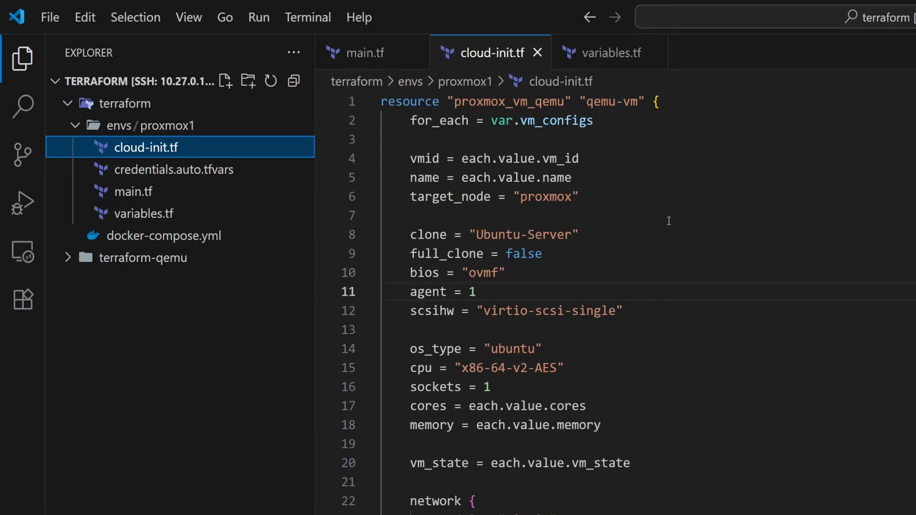
double_click(611, 101)
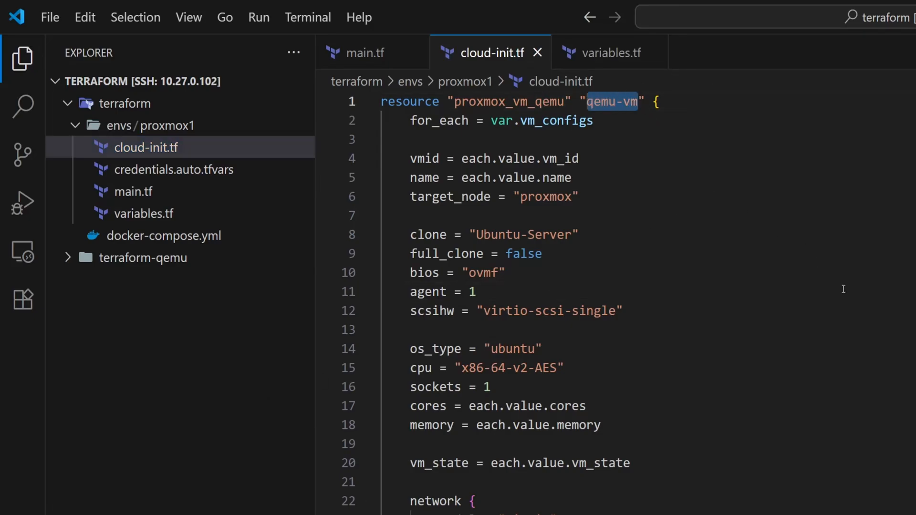
text(cloud-init)
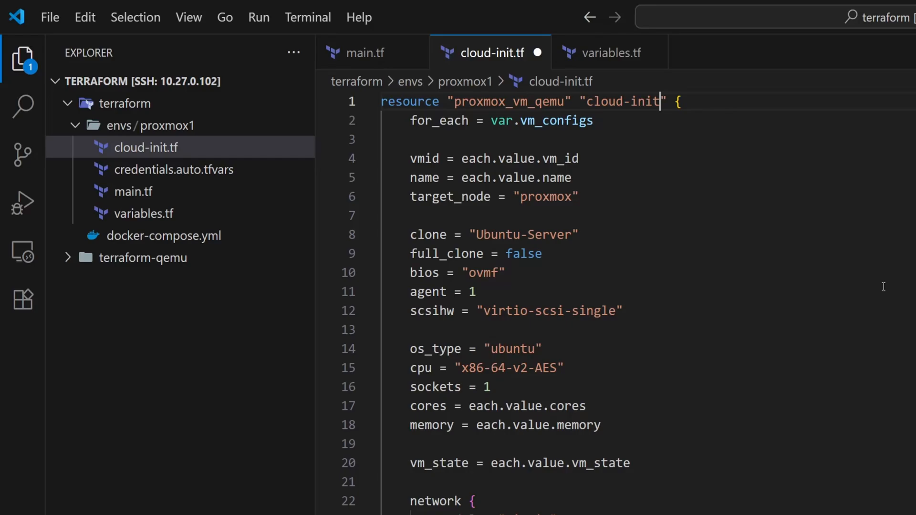
double_click(523, 234)
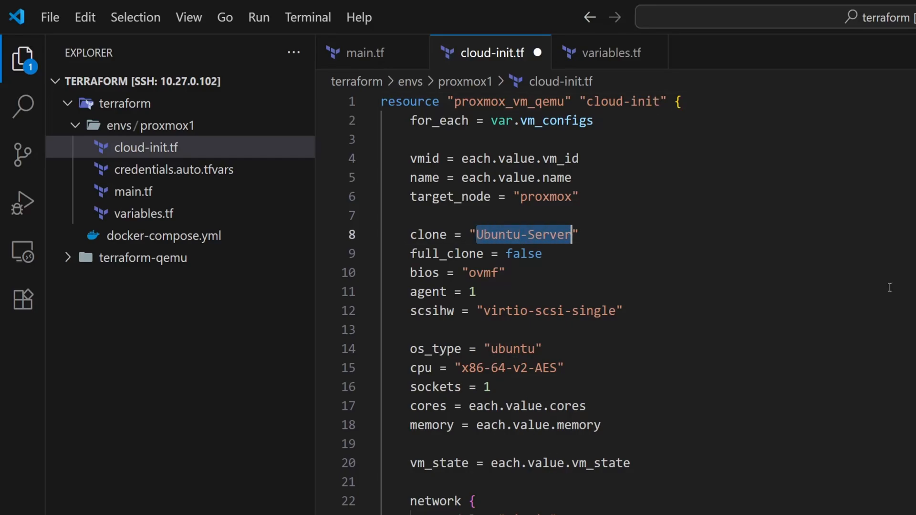
text(ubuntu-cloudinit)
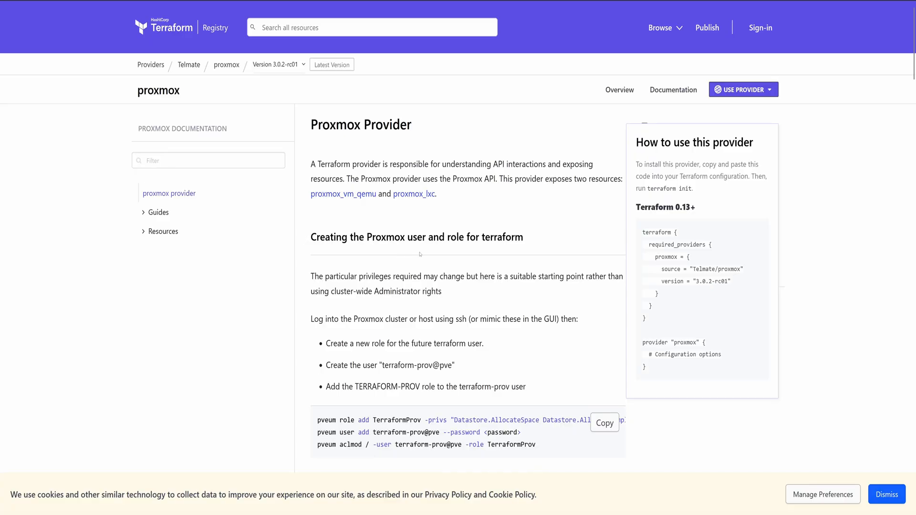
Browse the proxmox_vm_qemu resource documentation under the provider's Resources list
click(163, 231)
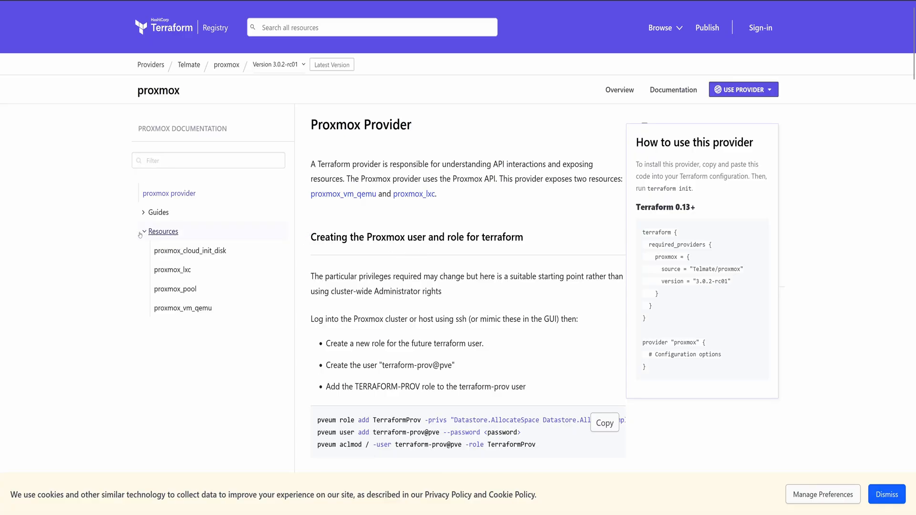
click(182, 308)
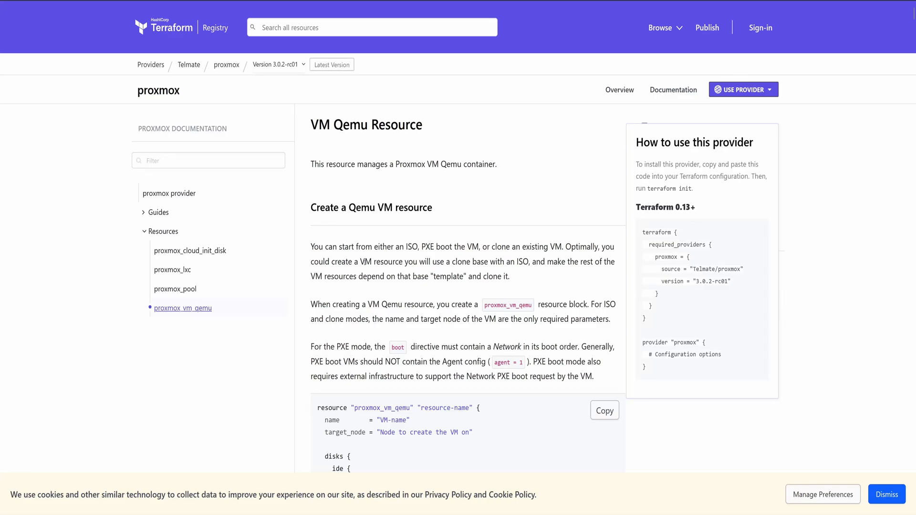
scroll(down, 3)
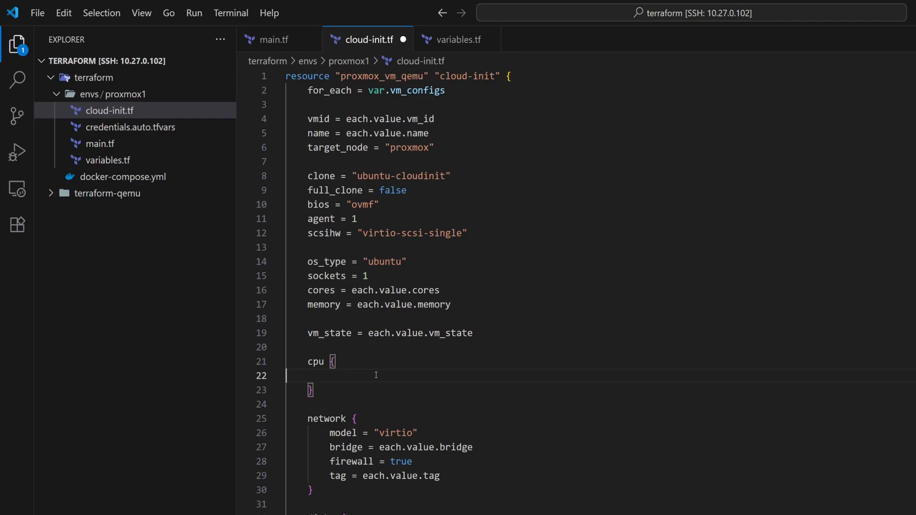
Nest cpu type x86-64-v2-AES in a cpu block, set target_node proxmox1 and os_type cloud-init
text(cpu = "x86-64-v2-AES")
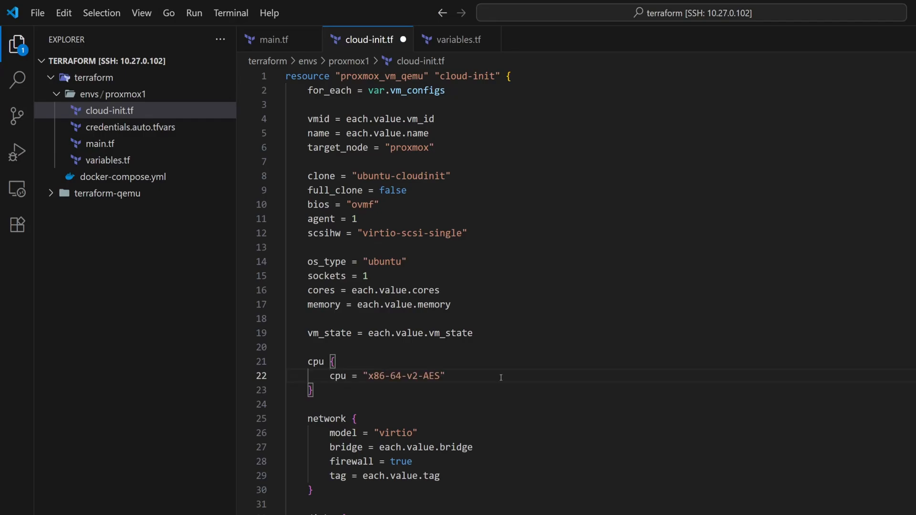
text(type)
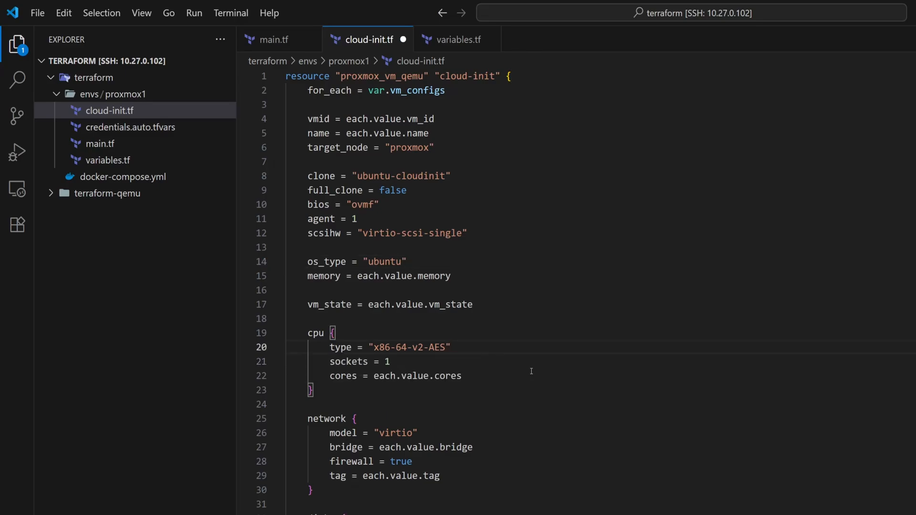
click(427, 147)
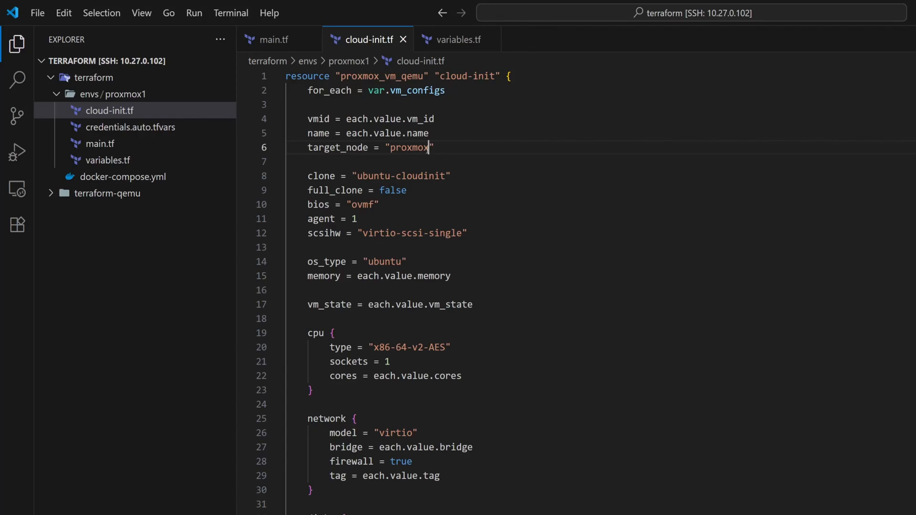
text(1)
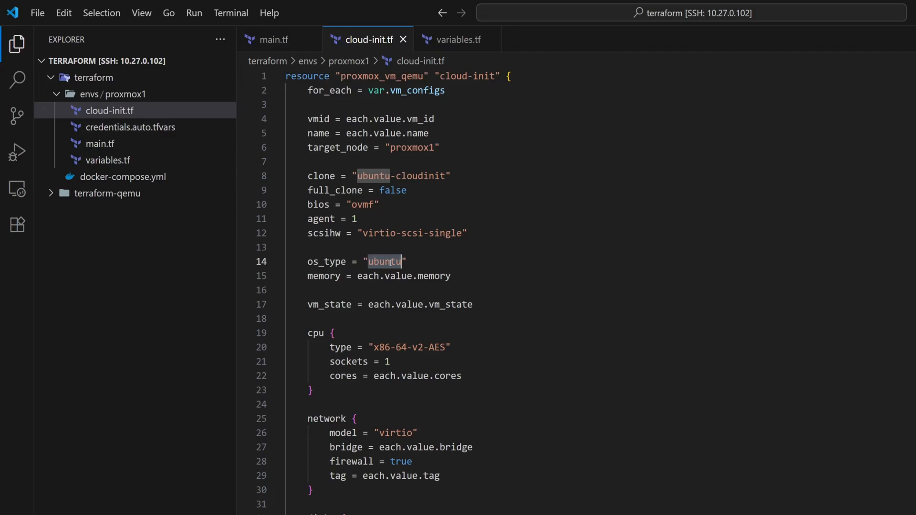
text(cloud-init)
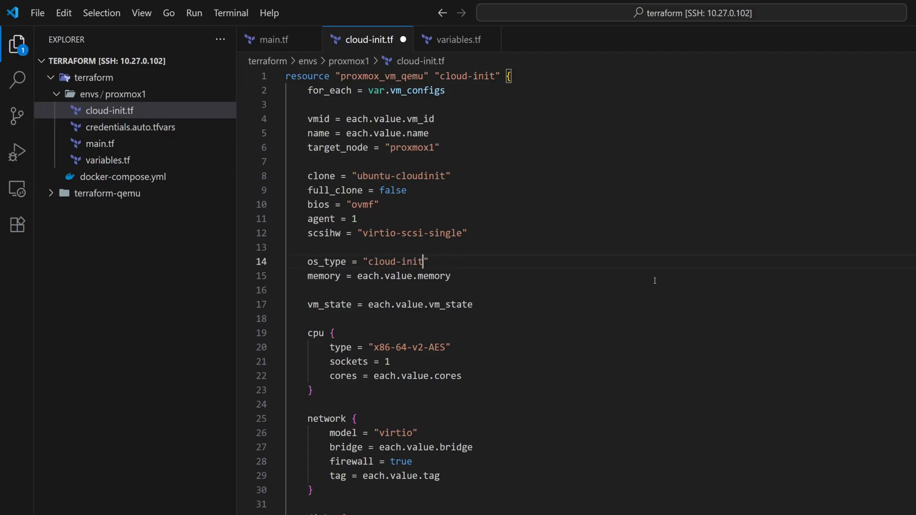
scroll(down, 3)
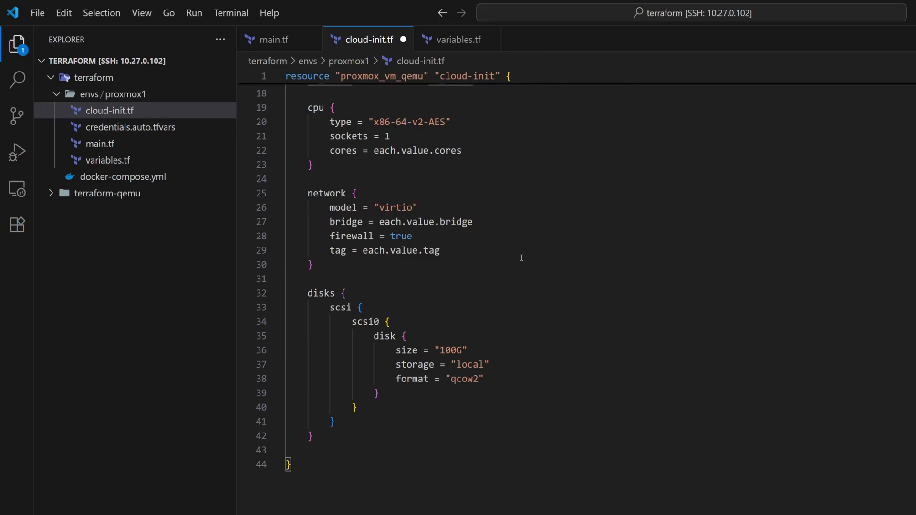
Add a serial socket block and give network id 0 with tag from each.value.network_tag
text(se)
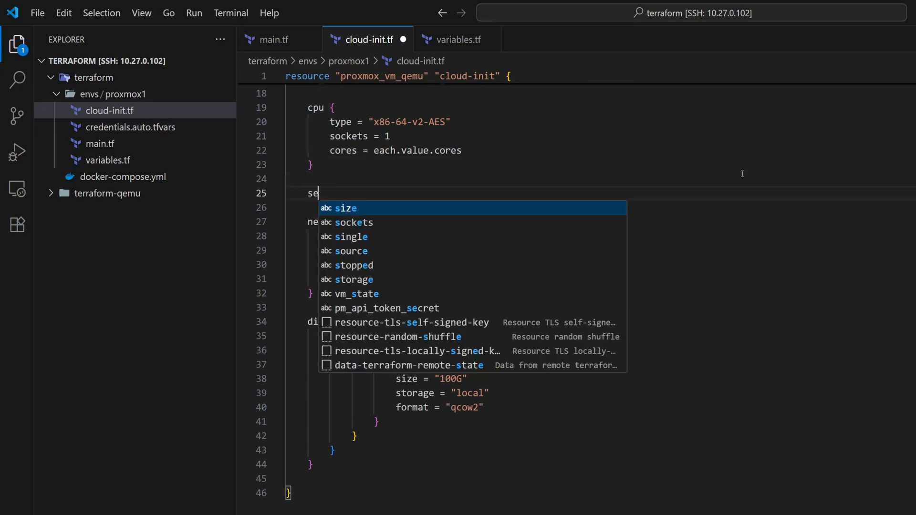
text(rial {)
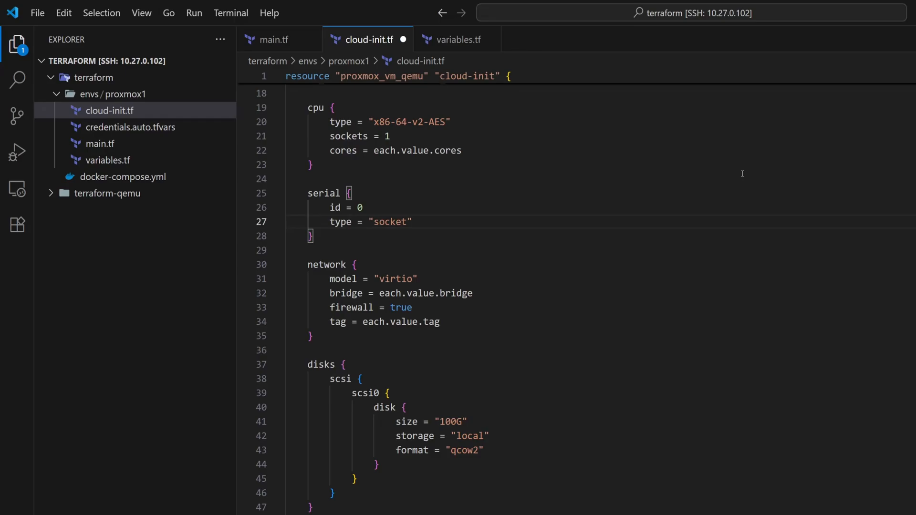
text(id = 0)
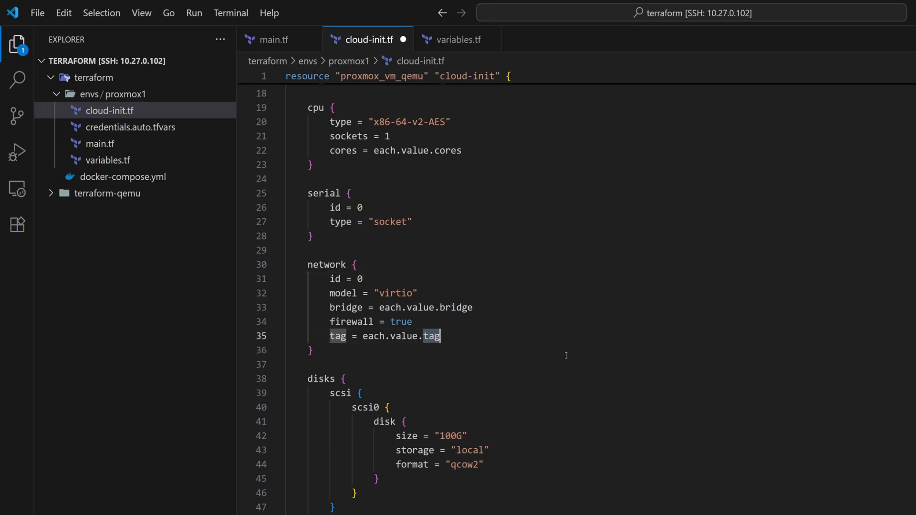
text(networ)
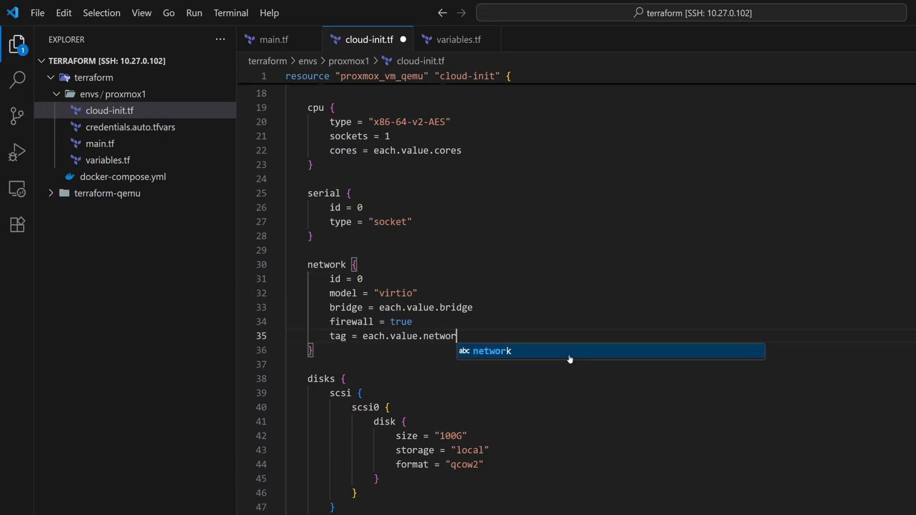
text(_tag)
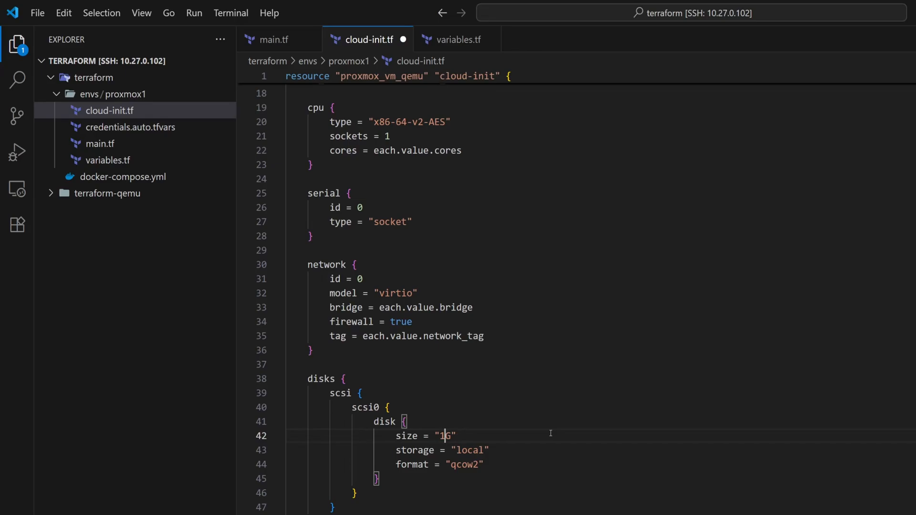
Shrink the disk to 32G and replace its format setting with replicate = "true"
text(32)
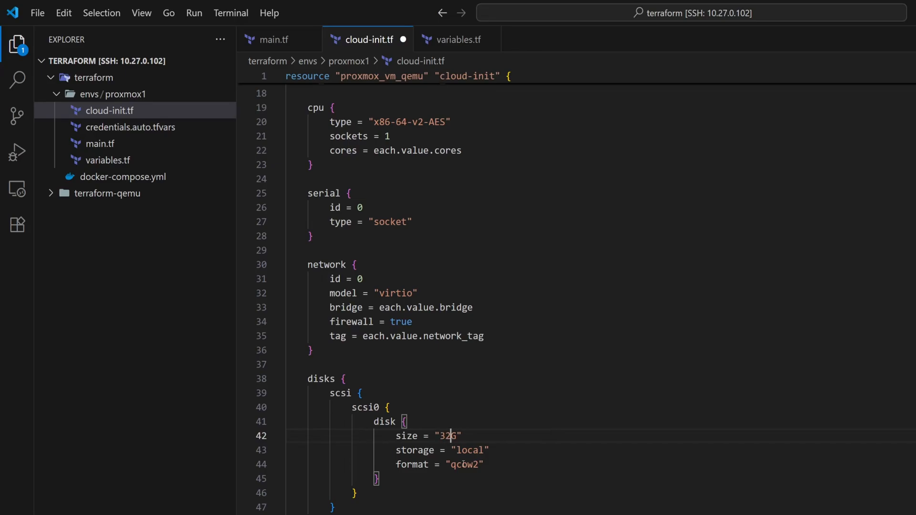
double_click(413, 464)
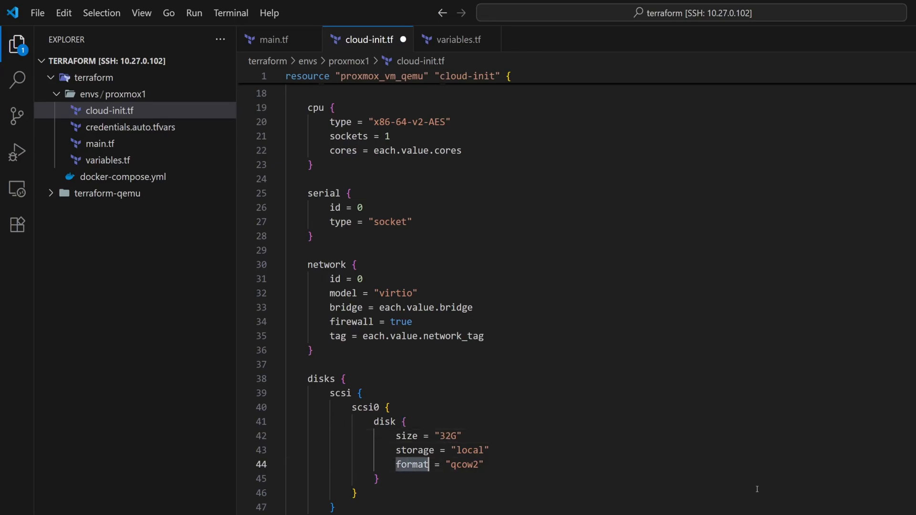
text(replicate = "tru)
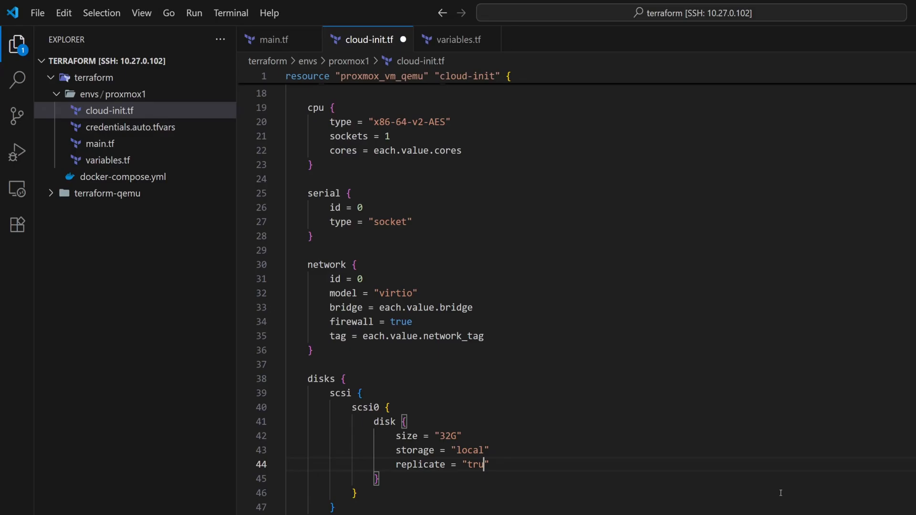
text(e)
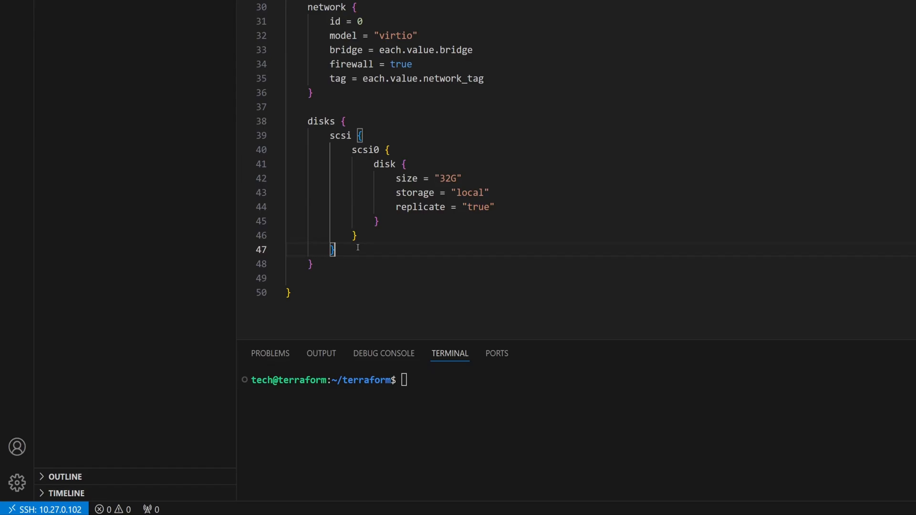
Add an ide { } disk block under the VM's disks
text(ide {})
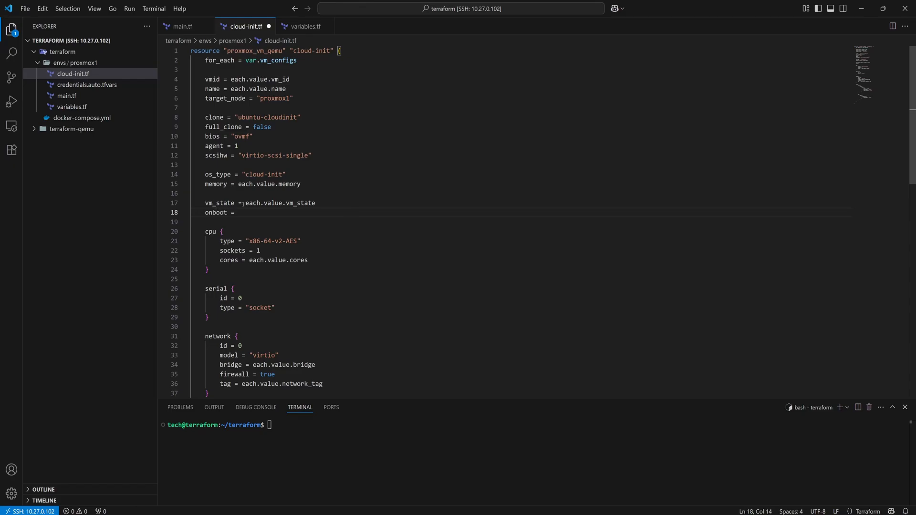
Read onboot and ciuser from each.value in cloud-init.tf, then move to variables.tf
text(each.value.onboot)
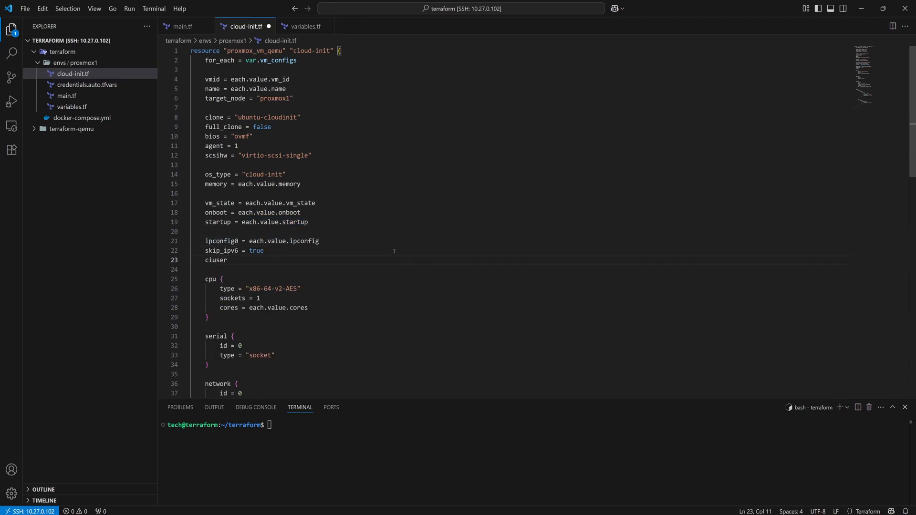
text(= each.value.ciuser)
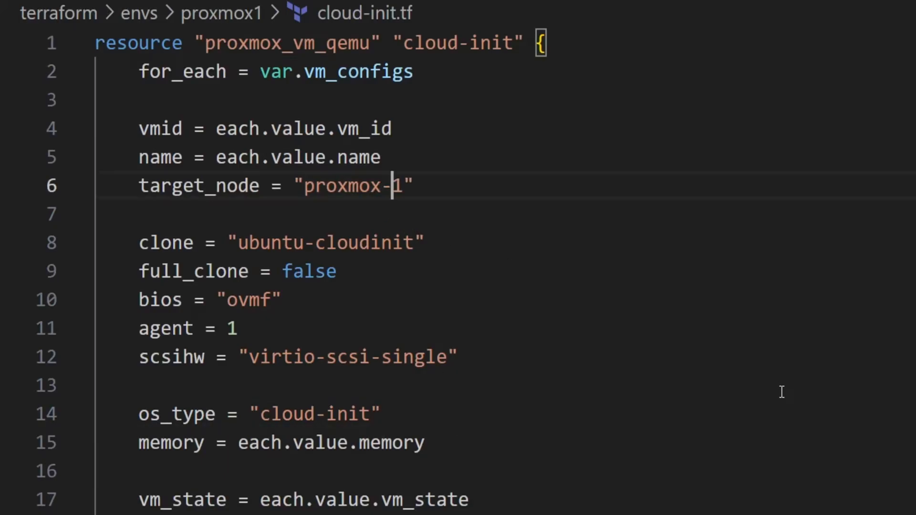
click(304, 27)
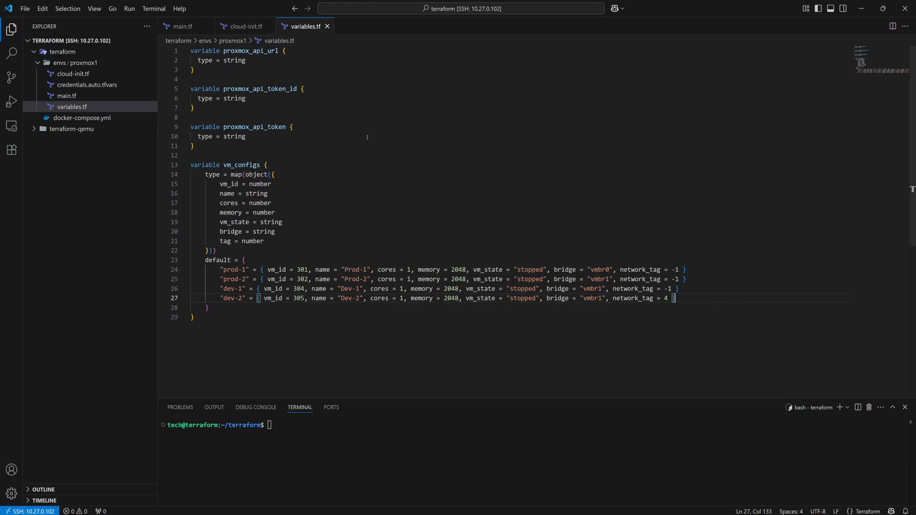
Gather attribute names from cloud-init.tf and declare them as string types in vm_configs
click(246, 27)
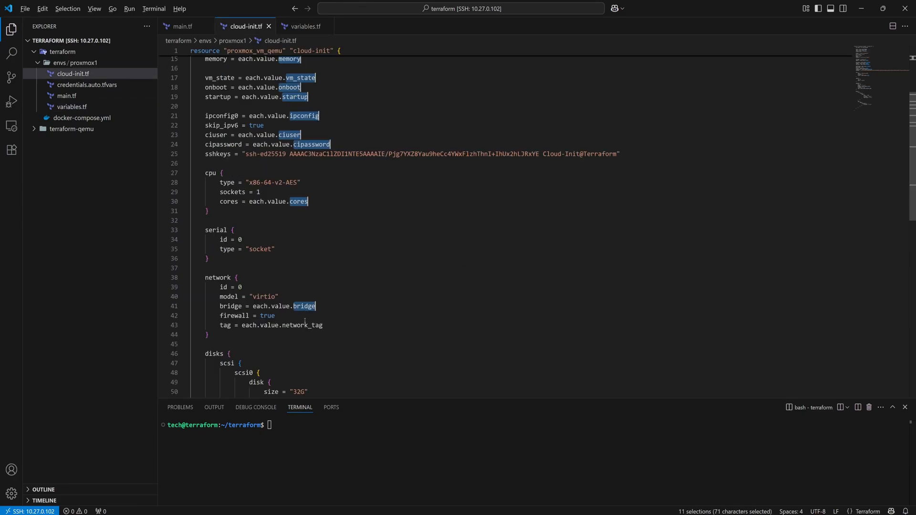
scroll(down, 3)
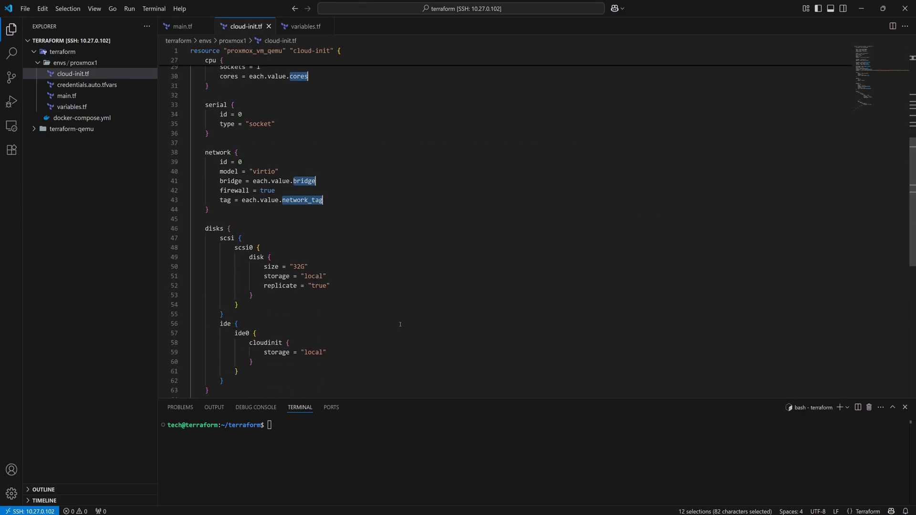
scroll(up, 3)
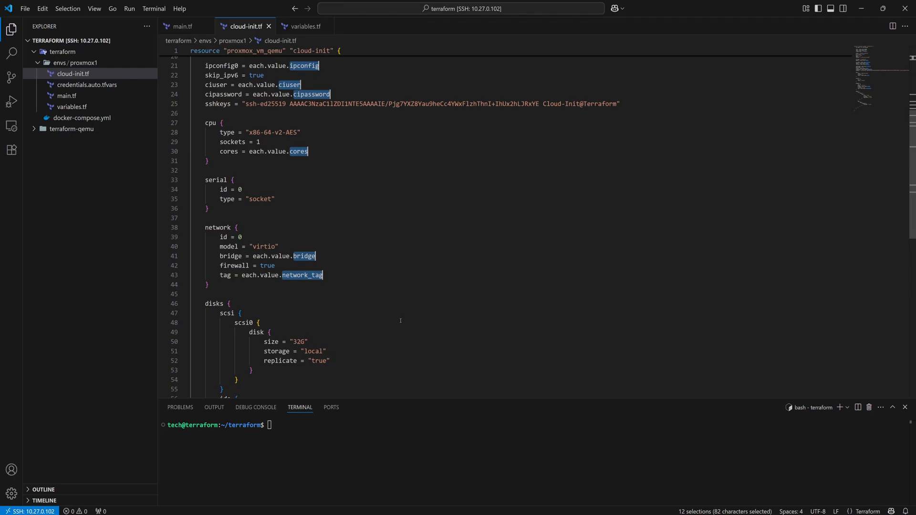
click(303, 27)
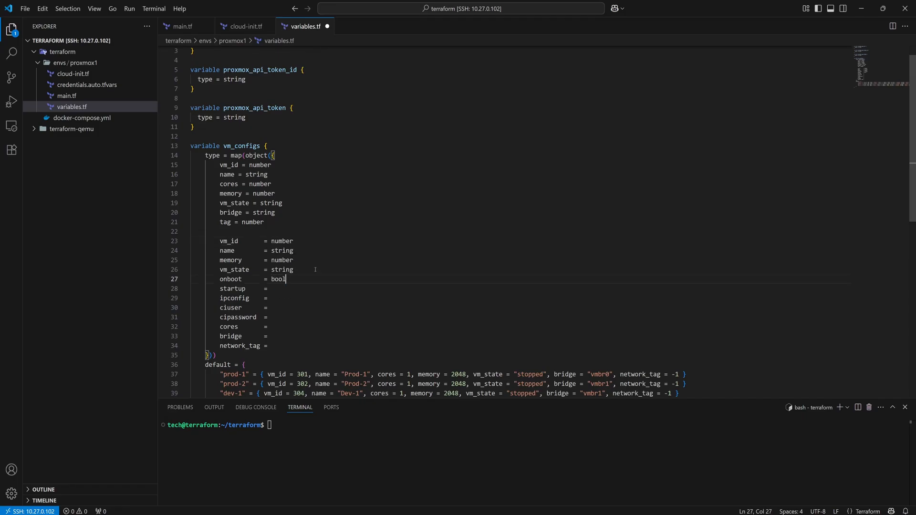
text(string)
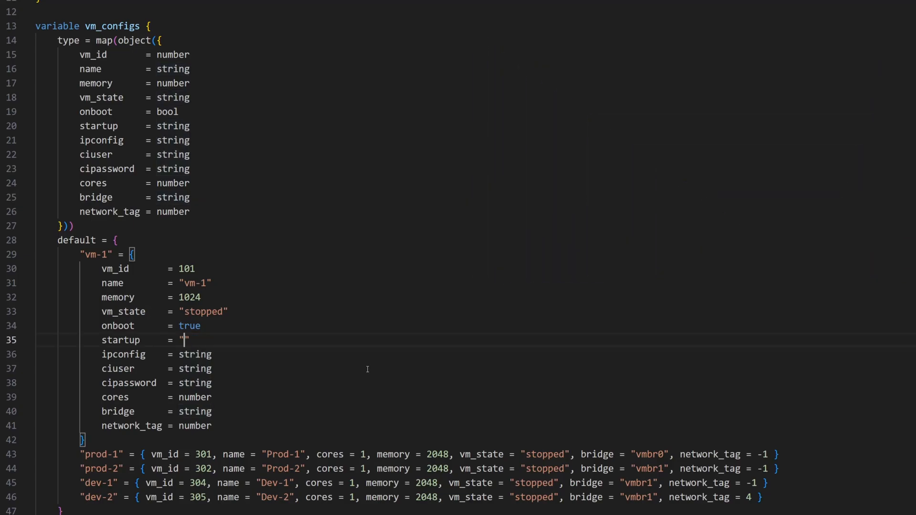
Fill in the vm-1 default's startup order value
text(oder=2)
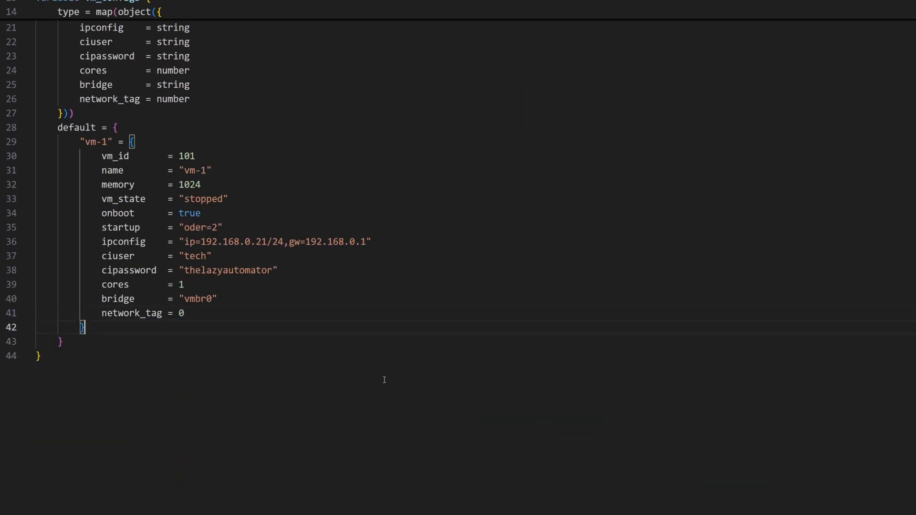
mouse_move(340, 374)
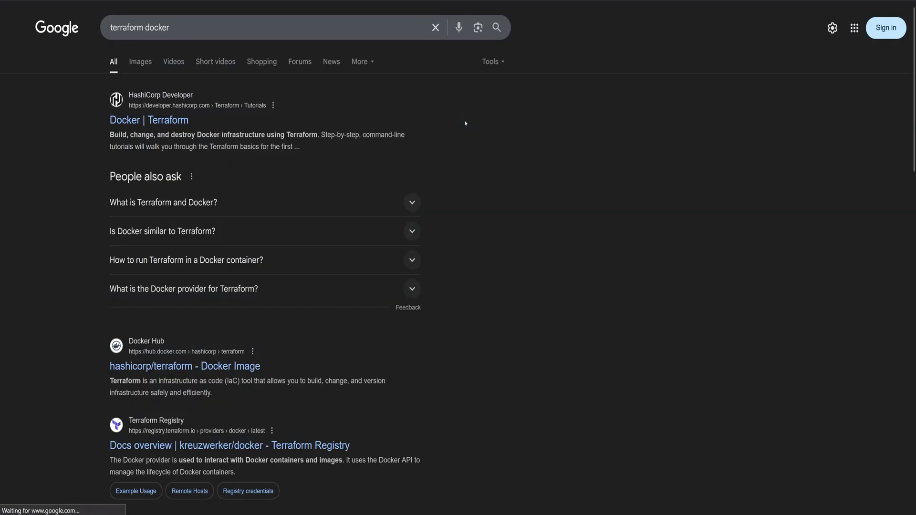
Pin the image to hashicorp/terraform:1.12 and set container_name terraform in docker-compose.yml
click(184, 367)
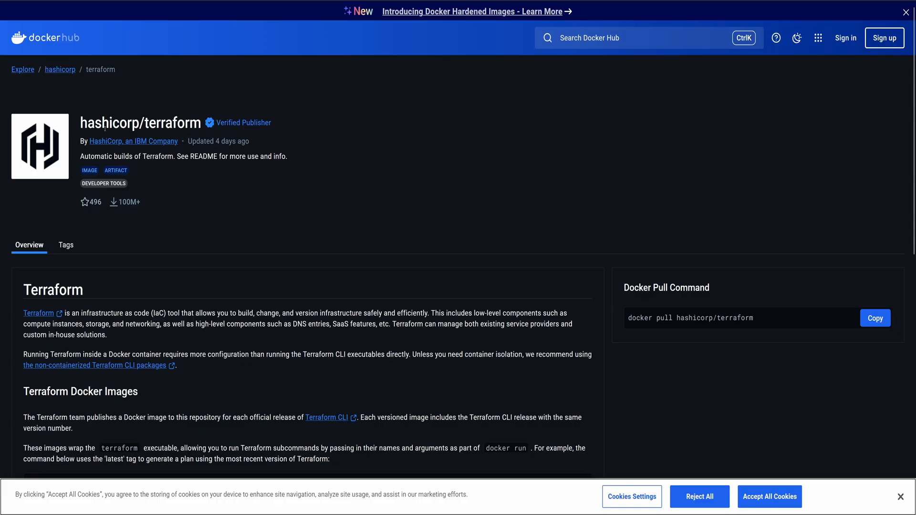
click(66, 245)
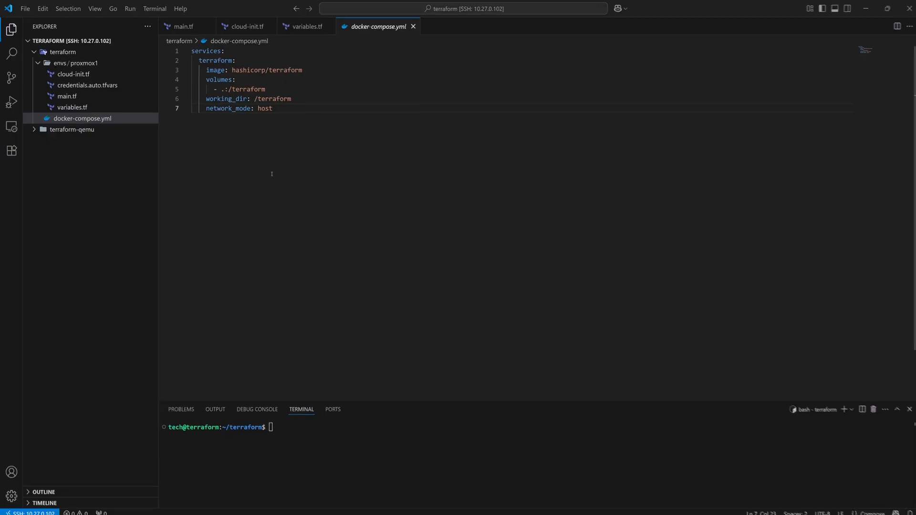
text(:1.12)
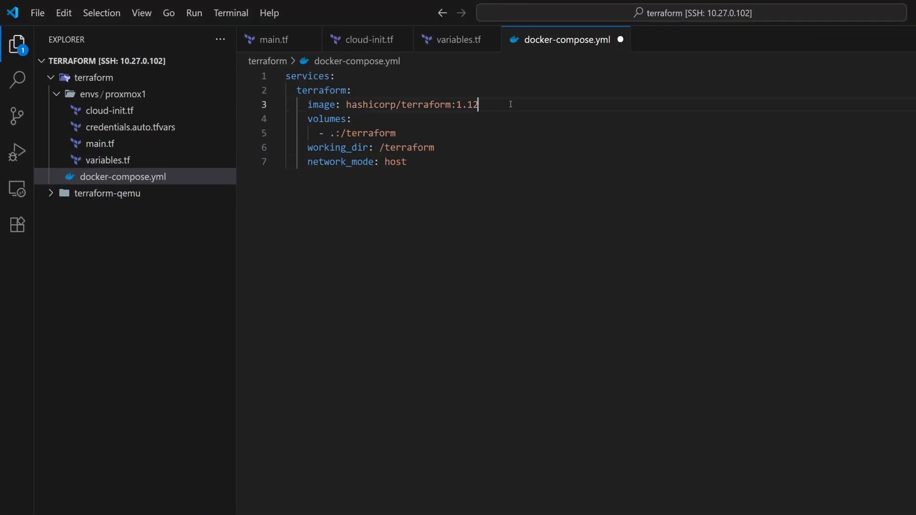
key(Enter)
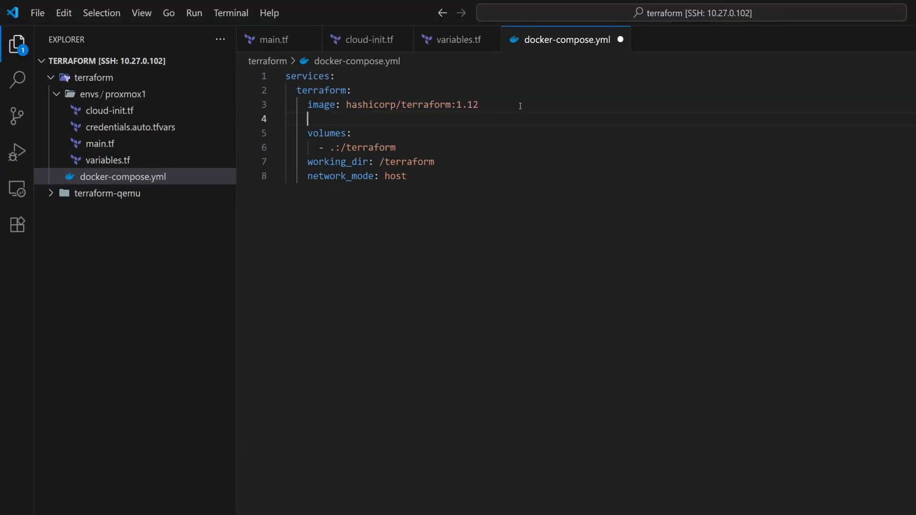
text(container_name: terraform)
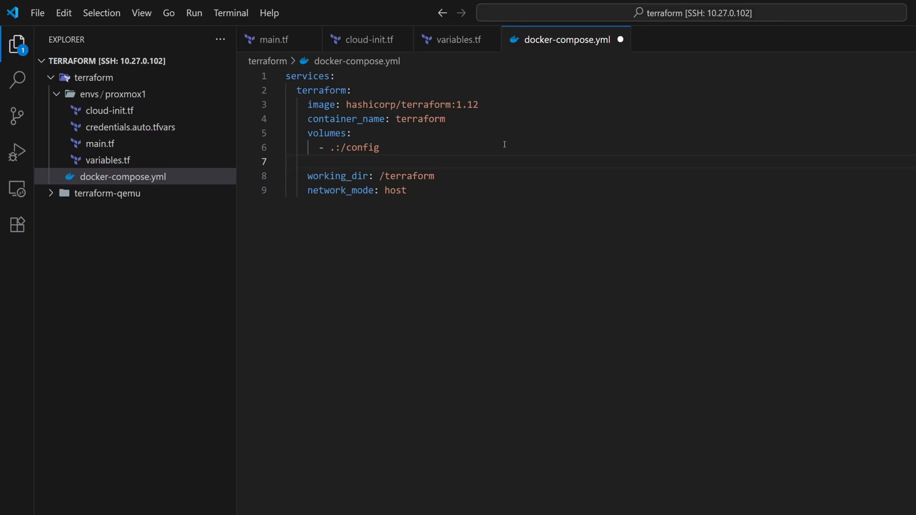
Mount ./data to /data and create the data folder in the project
text(- ./data:)
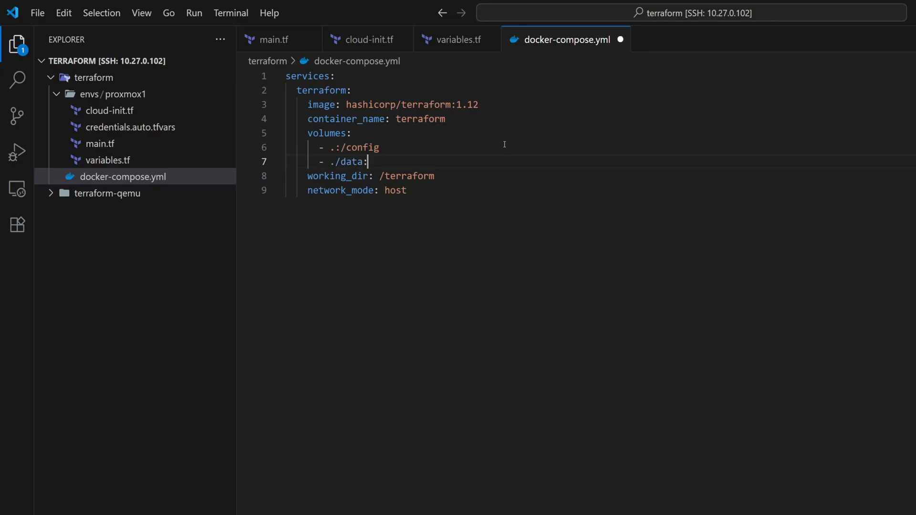
text(/data)
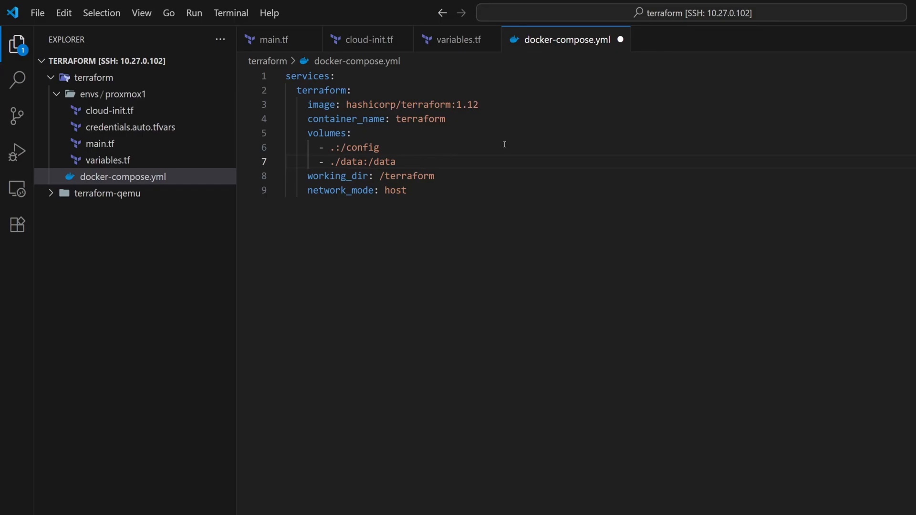
click(93, 77)
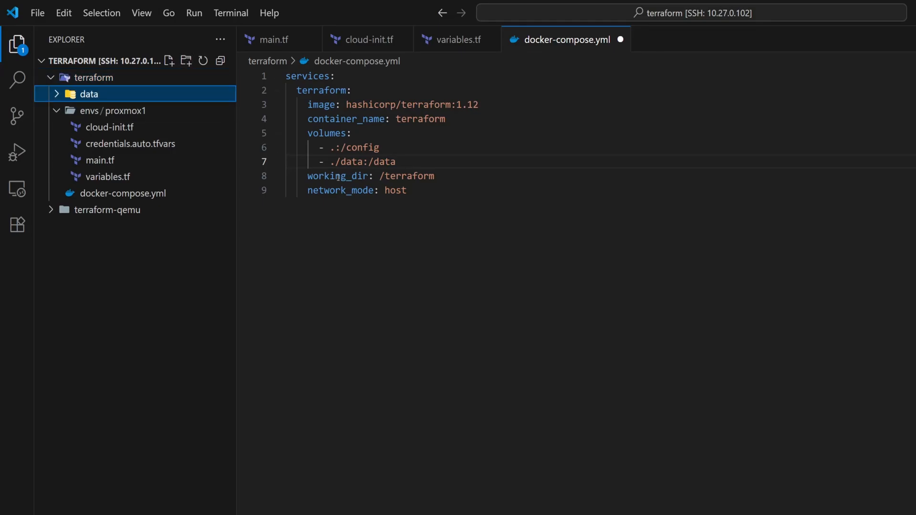
Set working_dir to /config/envs/proxmox1 and add a TF_DATA_DIR environment variable
double_click(410, 176)
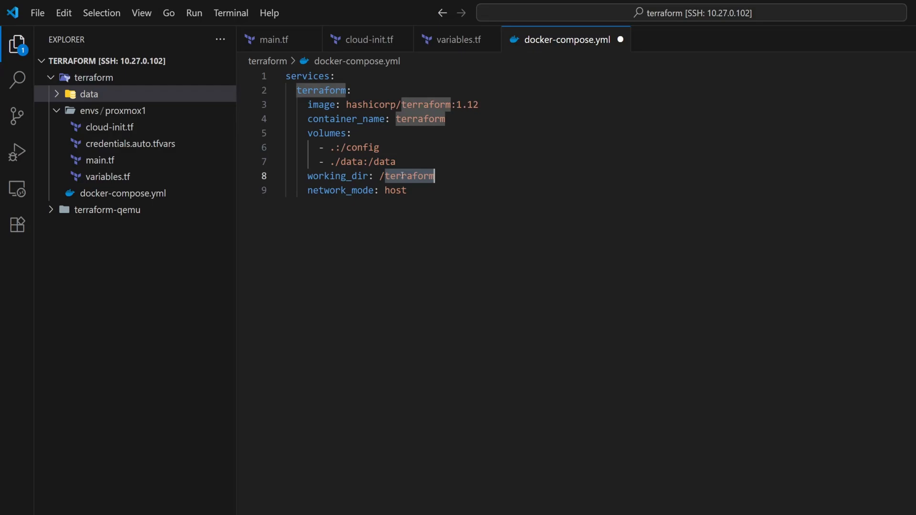
text(/config/e)
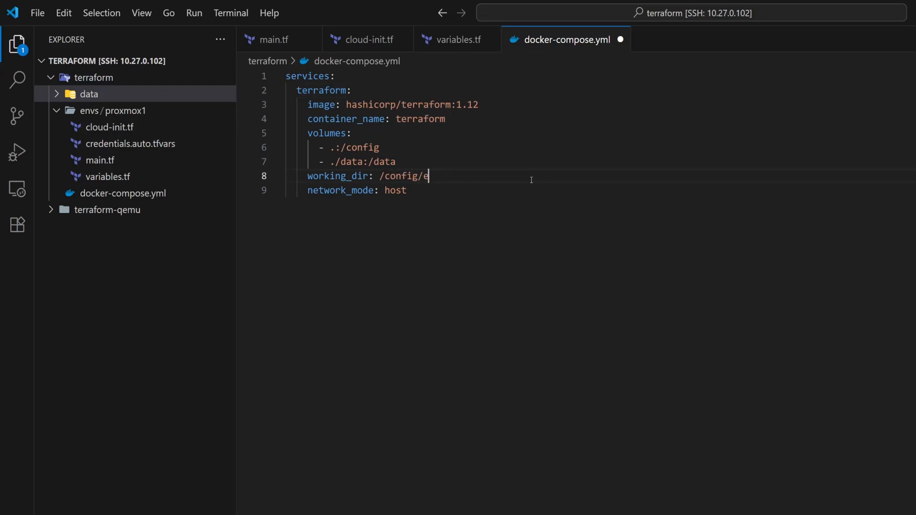
text(nvs/proxmox1)
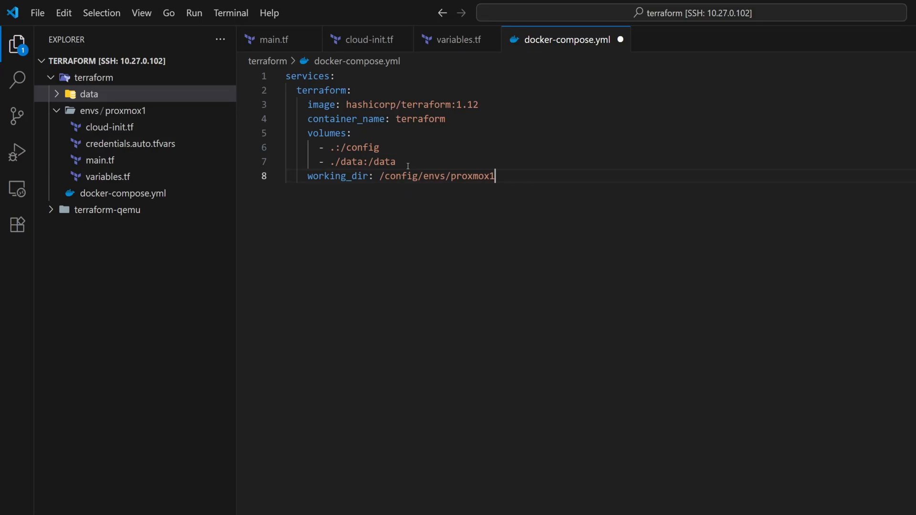
text(environment:)
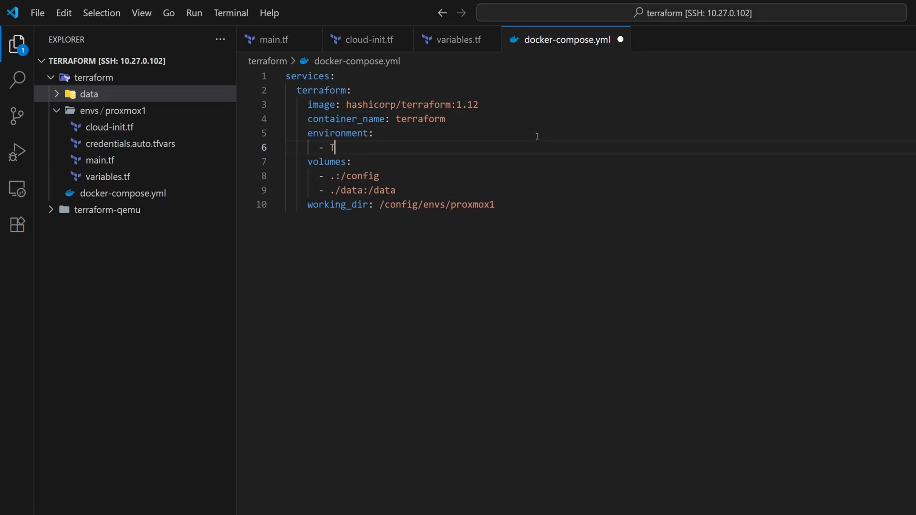
text(F_DATA_DIR=/data)
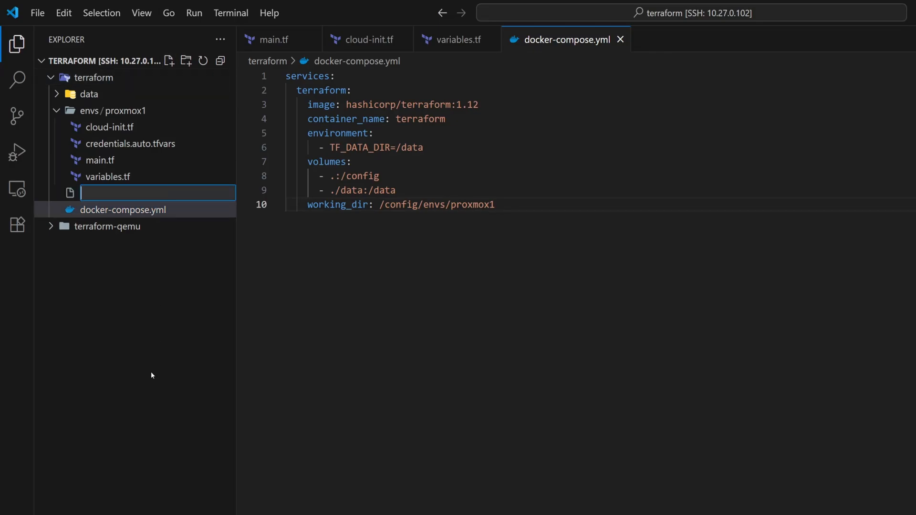
Create deploy.sh running docker compose's terraform service with init -upgrade
text(deploy.sh)
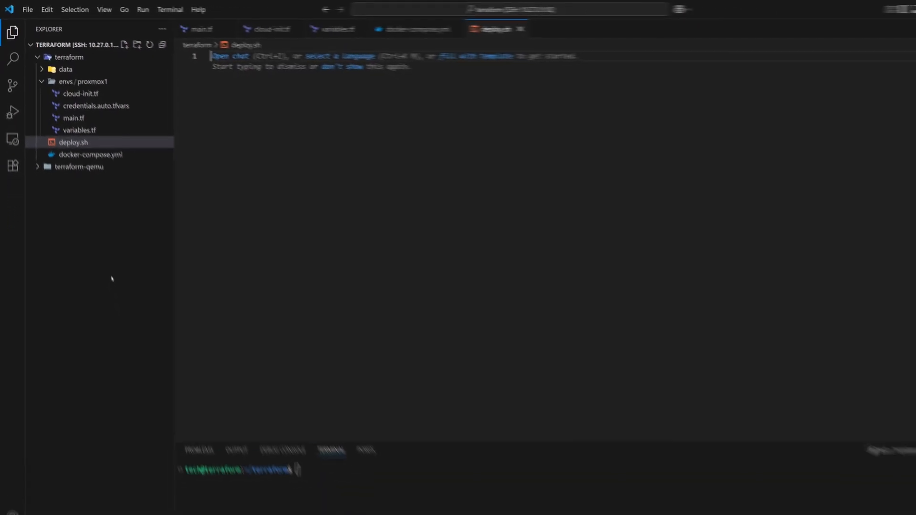
text(cd terraform)
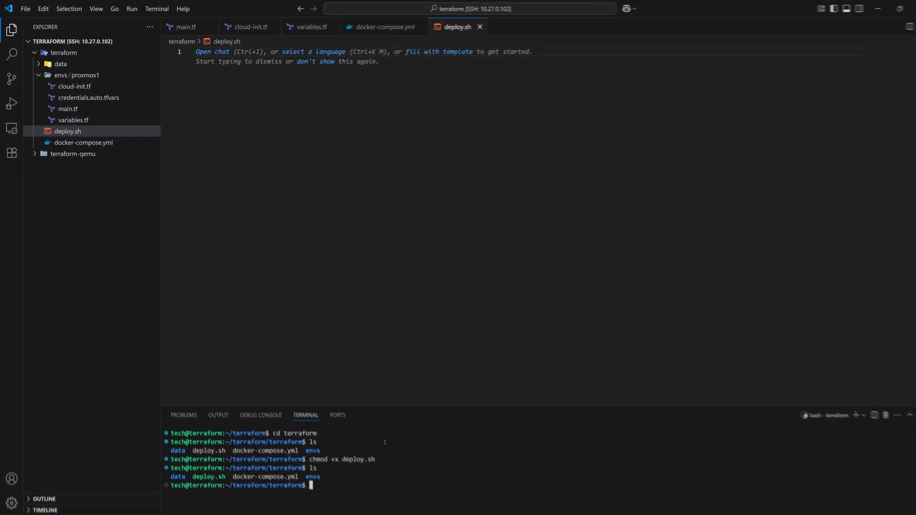
text(do)
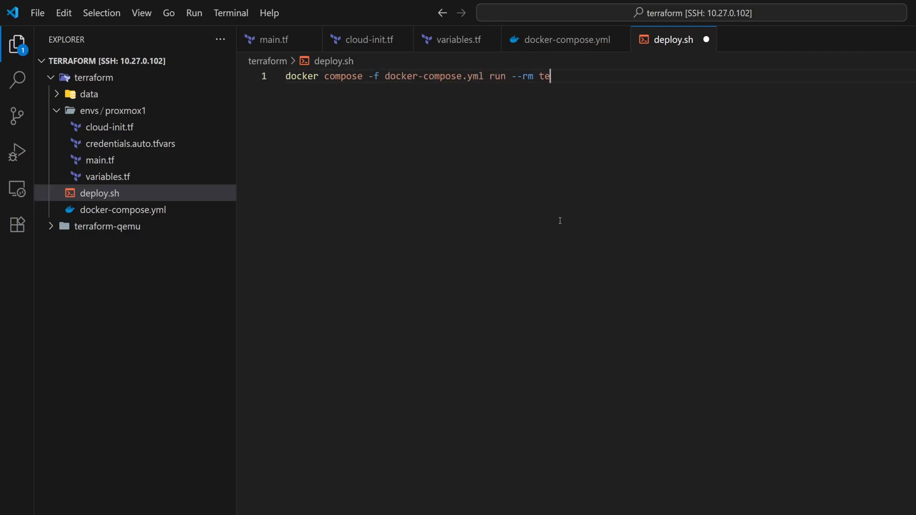
text(rraform)
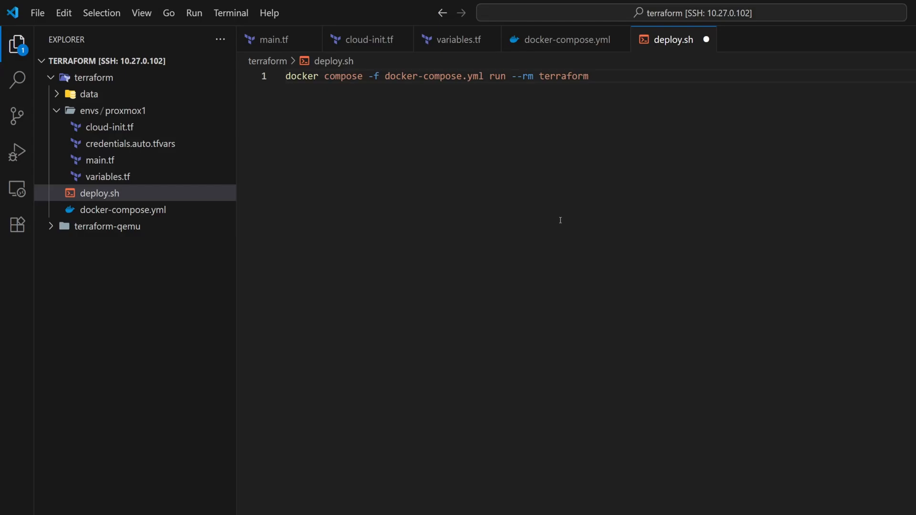
text(in)
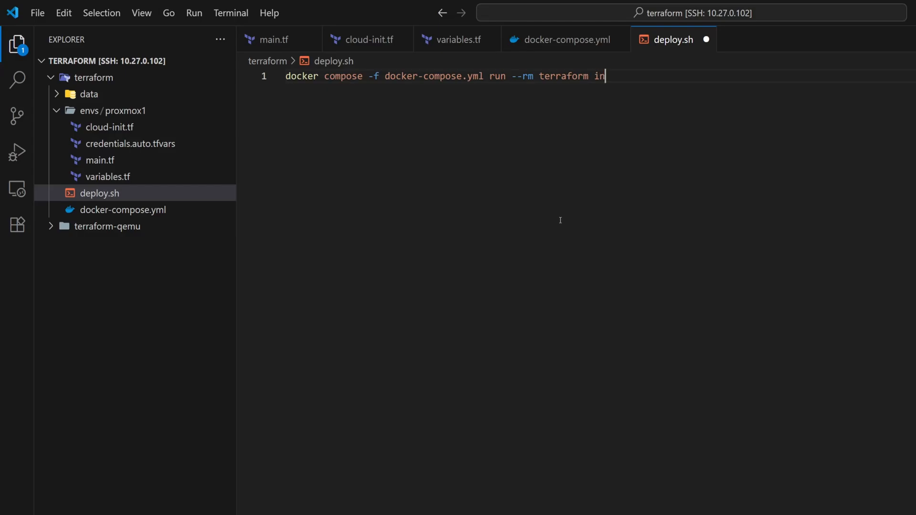
text(it)
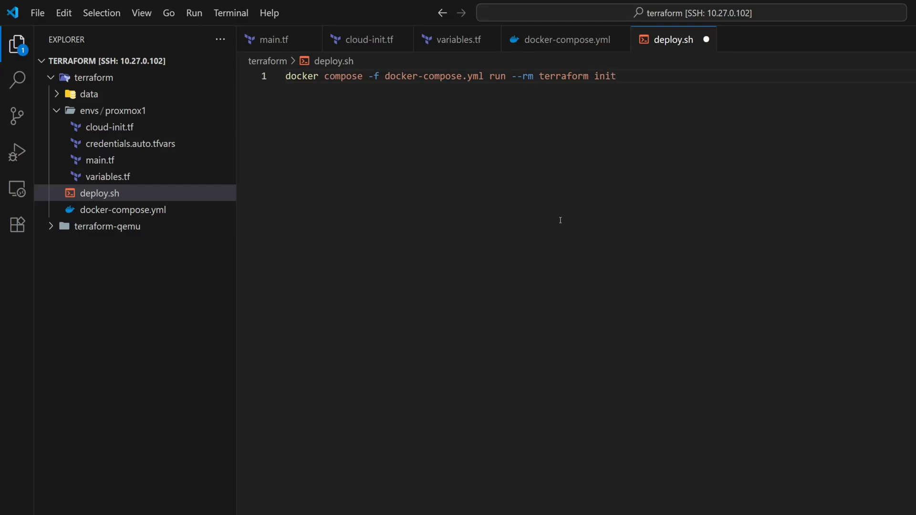
text(-upgrade)
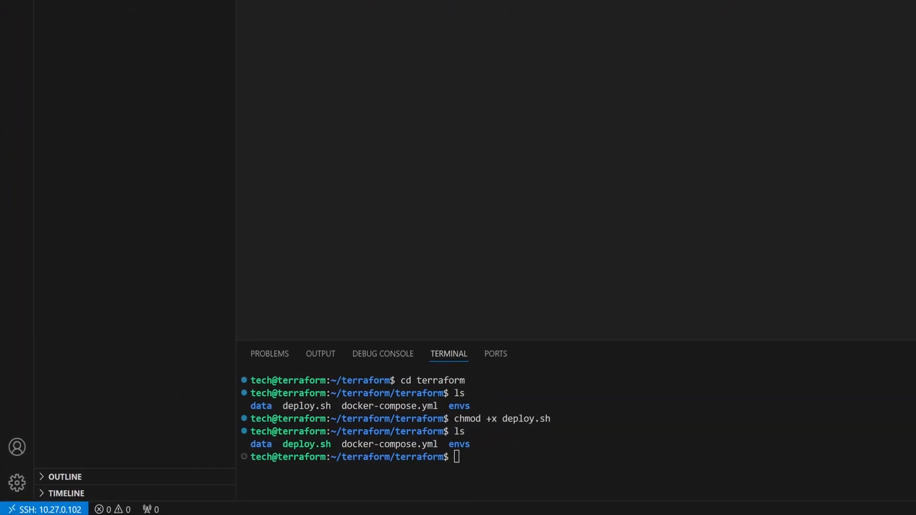
Run ./deploy.sh and inspect the downloaded provider folders inside data
text(./deploy.sh)
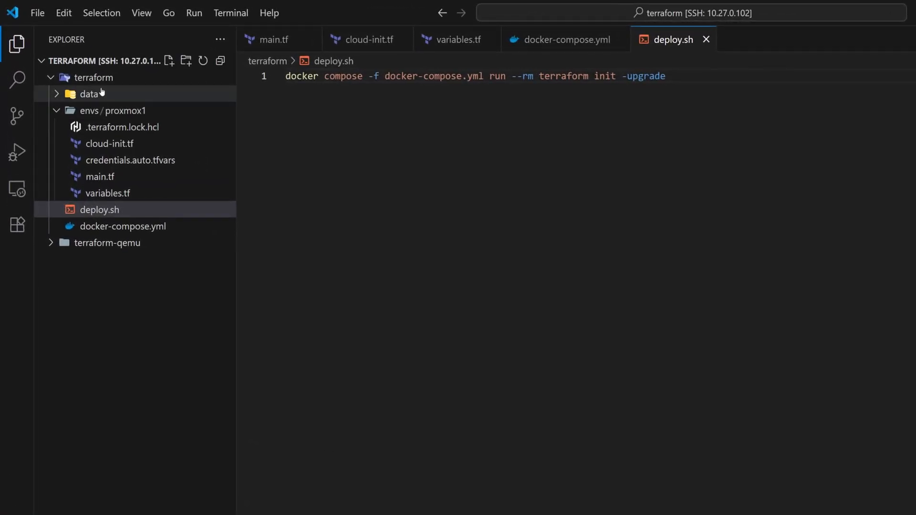
click(89, 93)
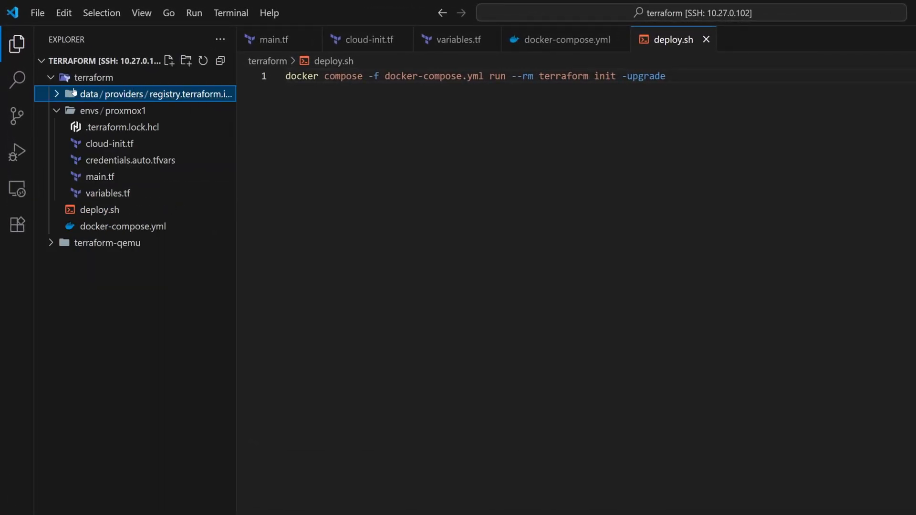
double_click(644, 76)
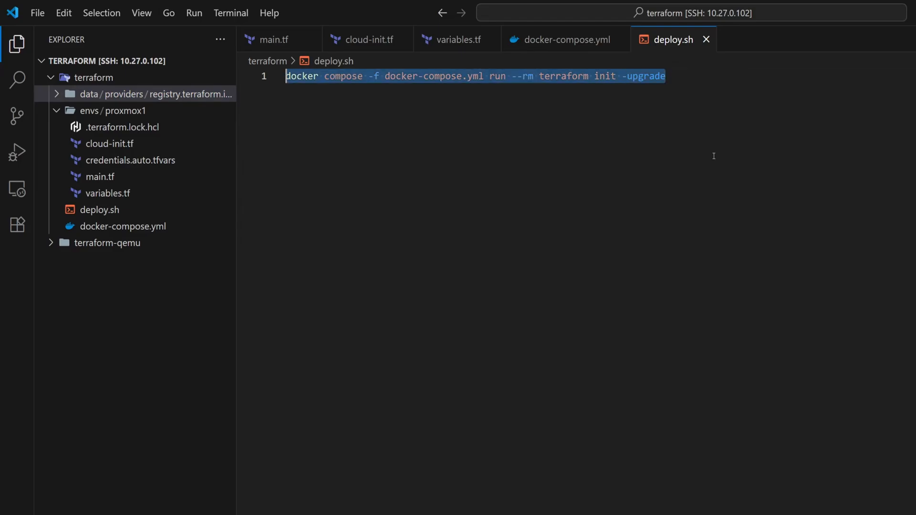
Duplicate the init line as a terraform plan line and rerun deploy.sh
key(Enter)
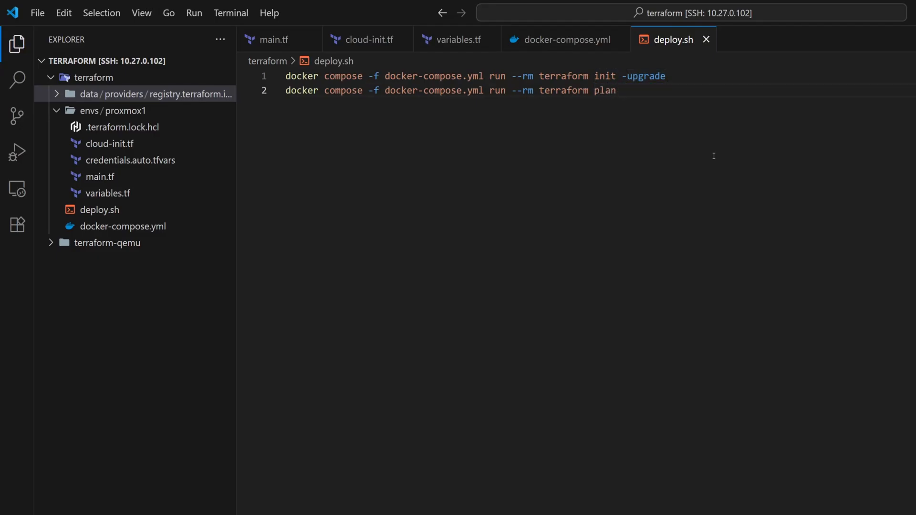
click(457, 39)
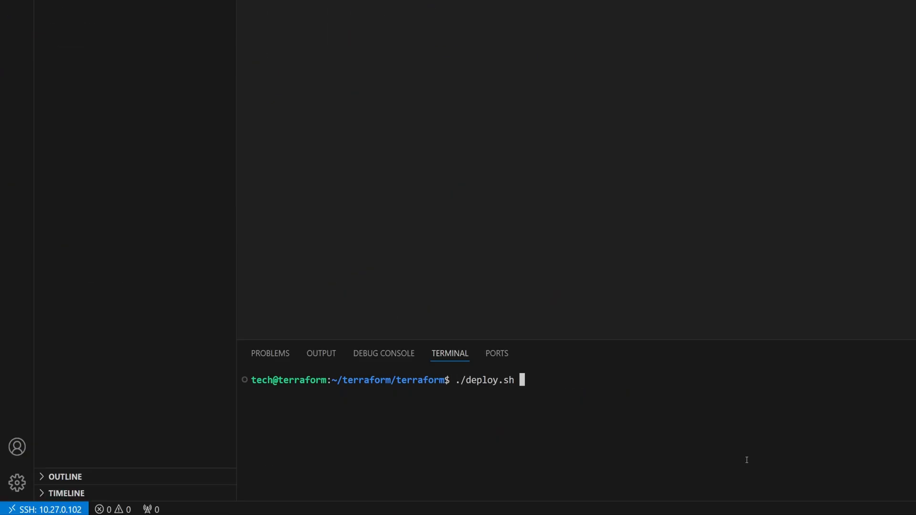
key(Return)
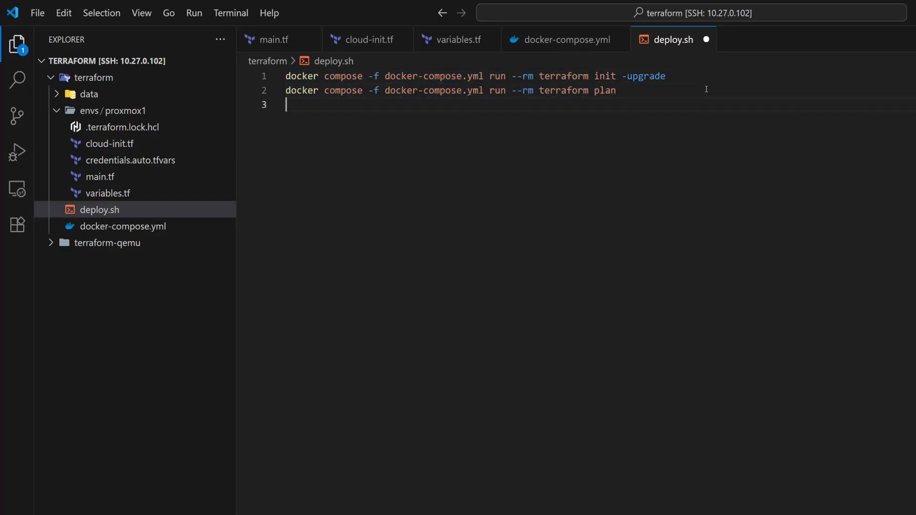
Define TF_CMD as the docker compose terraform command and set working_dir to /config/envs/${TERRAFORM_ENV}
text(TF_CMD="docker compose -f docker-compose.yml run --rm terraform)
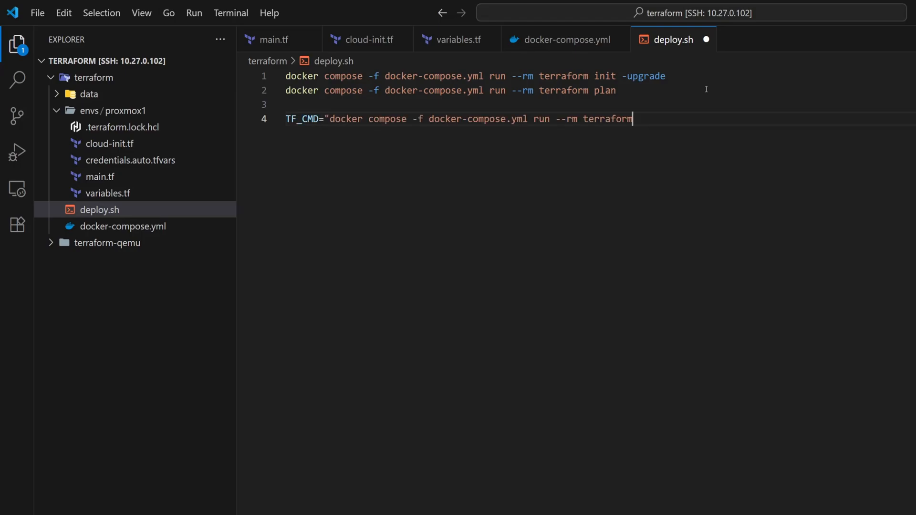
click(562, 40)
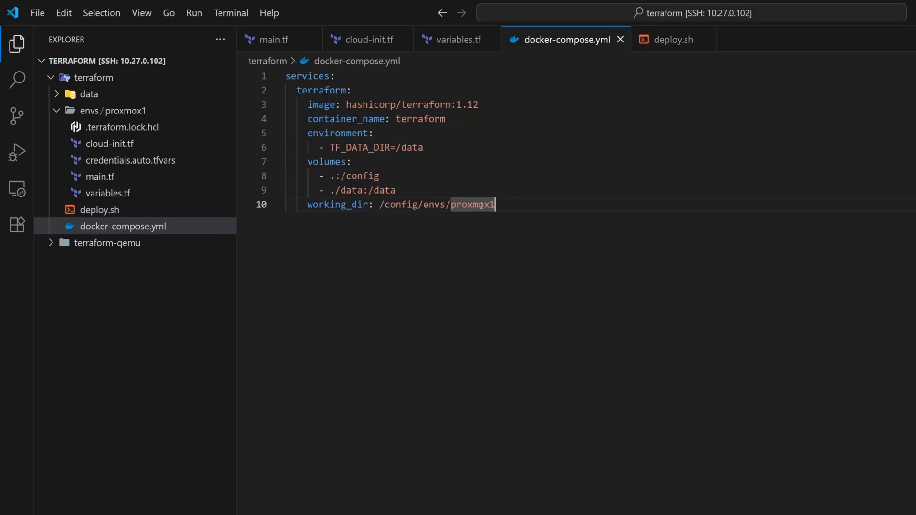
text($)
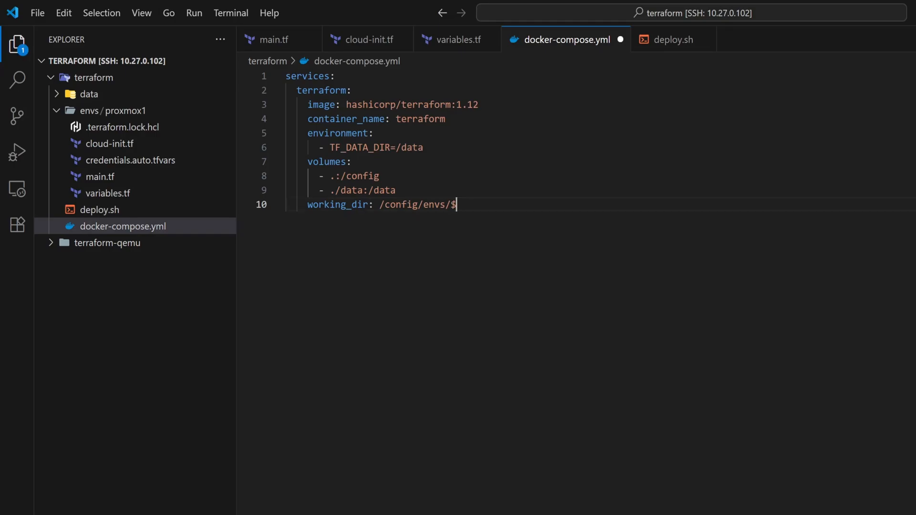
text({TERRAFORM})
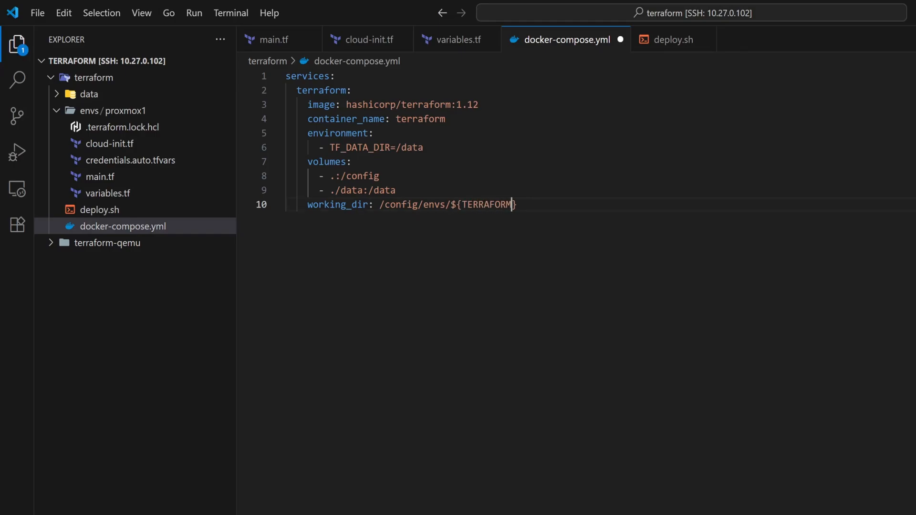
text(_ENV)
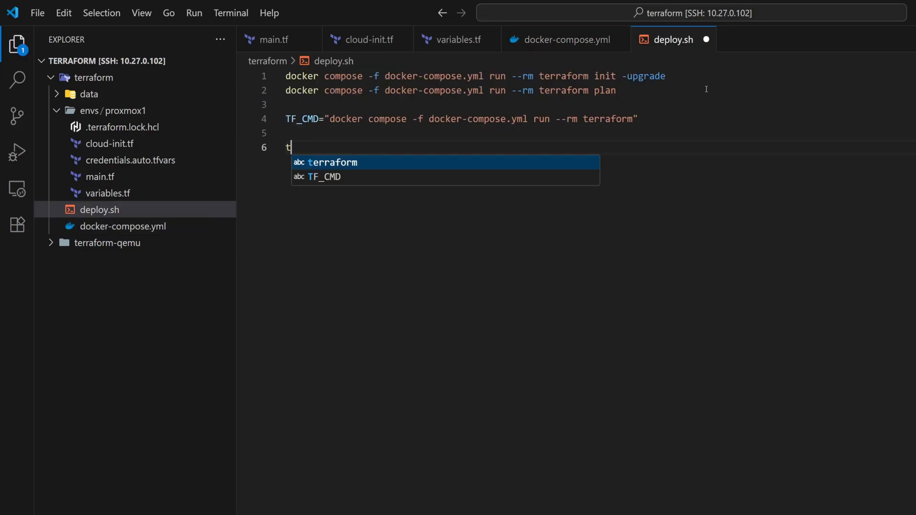
Write terraform_plan() setting local and exported TERRAFORM_ENV, and call it with "proxmox1"
text(erraform_plan)
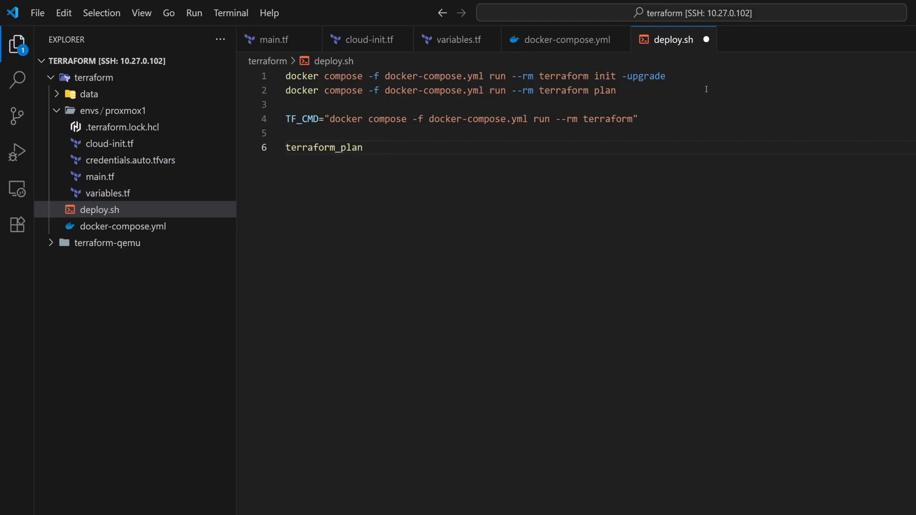
text("proxmox1)
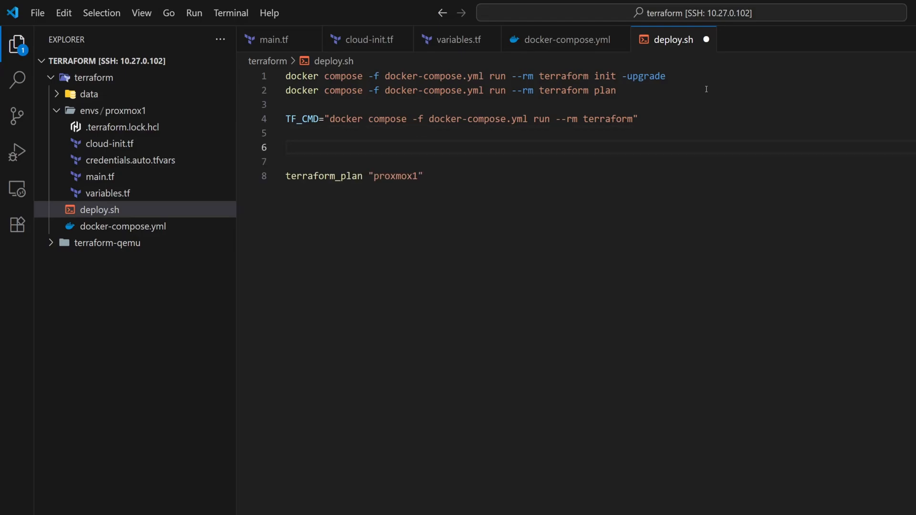
text(terraform_plan() {)
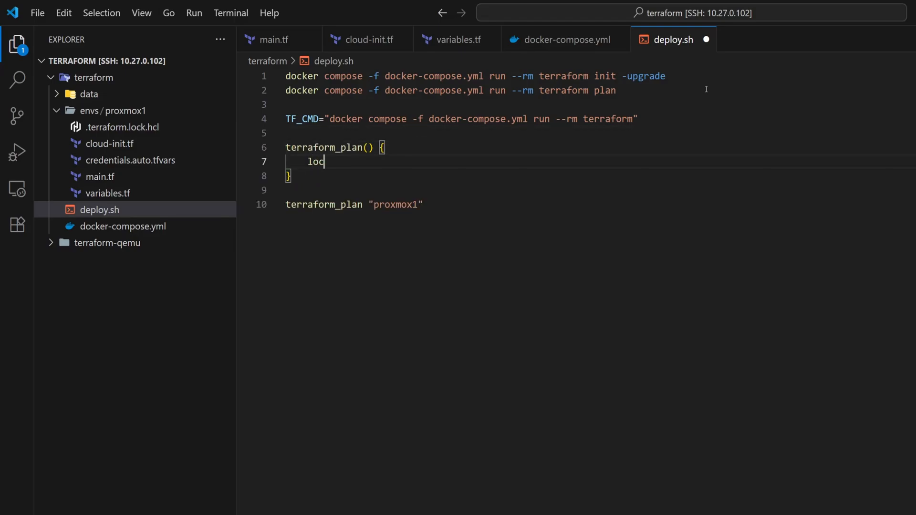
text(al TERRAFORM_ENV="$1")
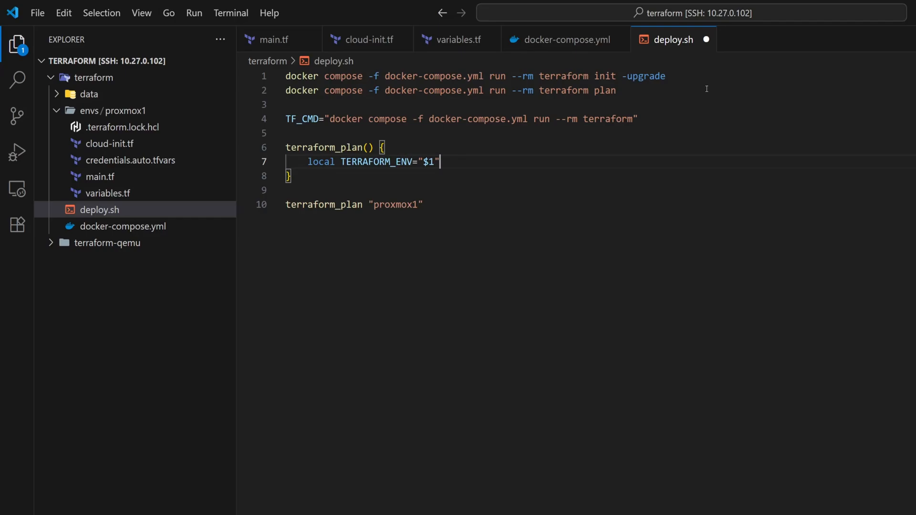
text(expo)
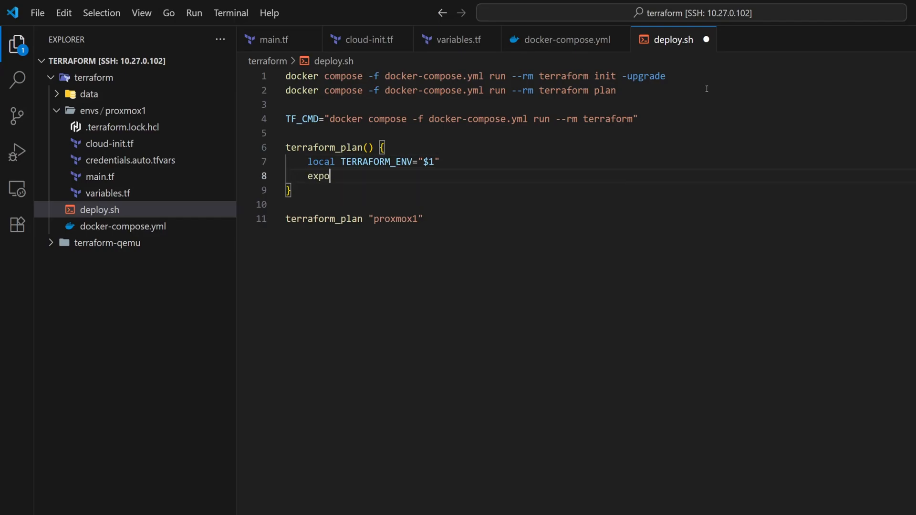
text(rt TERRAFORM_ENV)
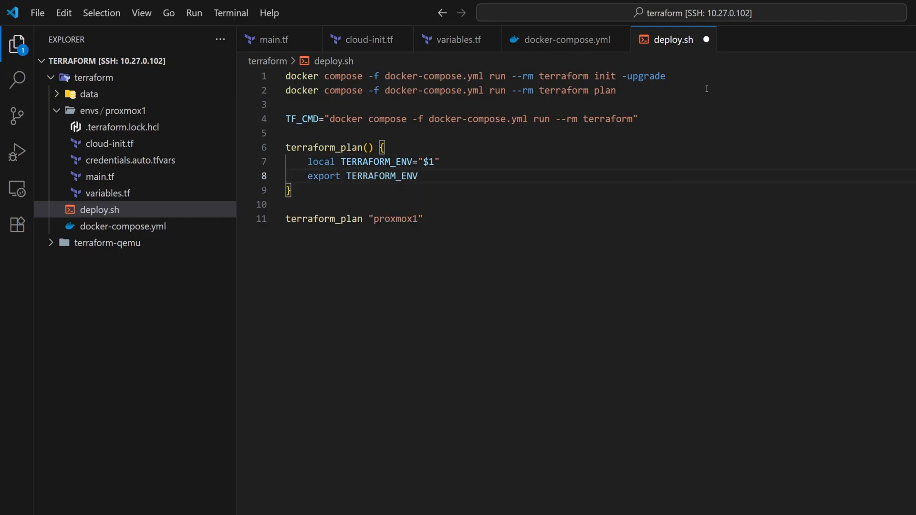
Have terraform_plan run $TF_CMD init -upgrade followed by $TF_CMD plan
text($TF_CMD)
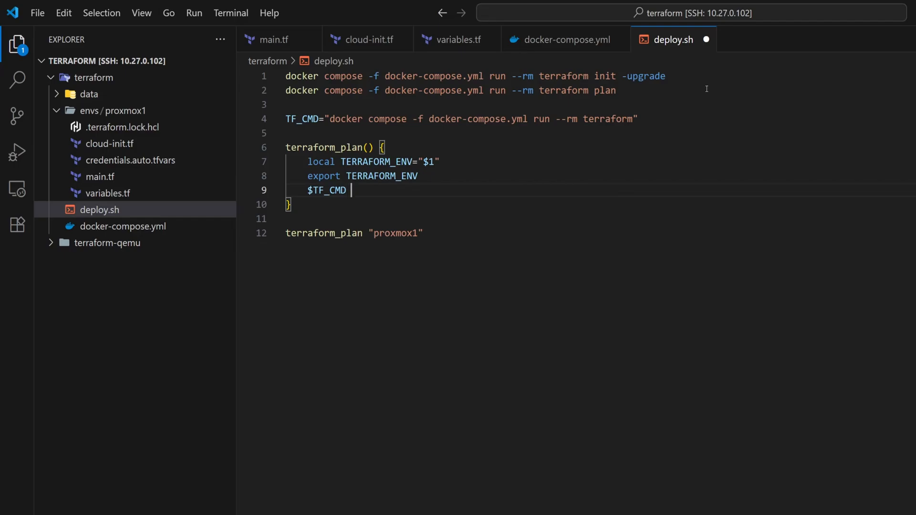
text(init -)
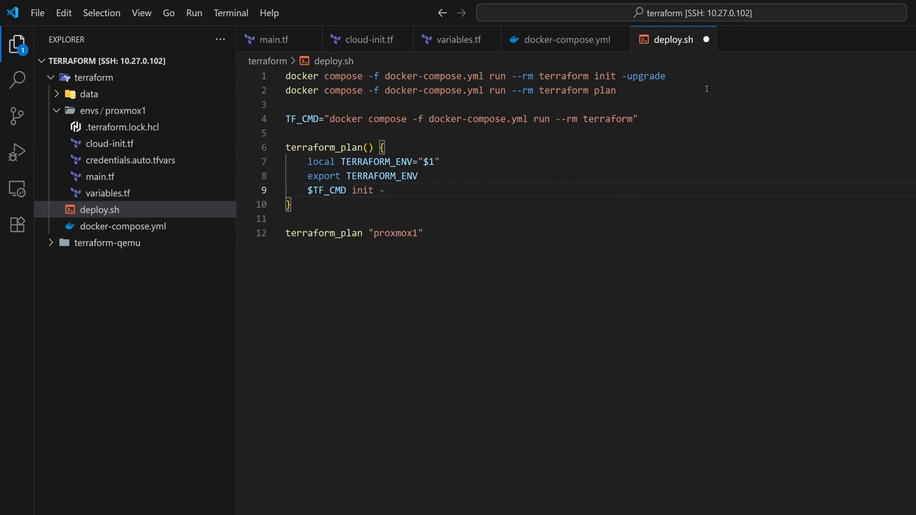
text(upgrade)
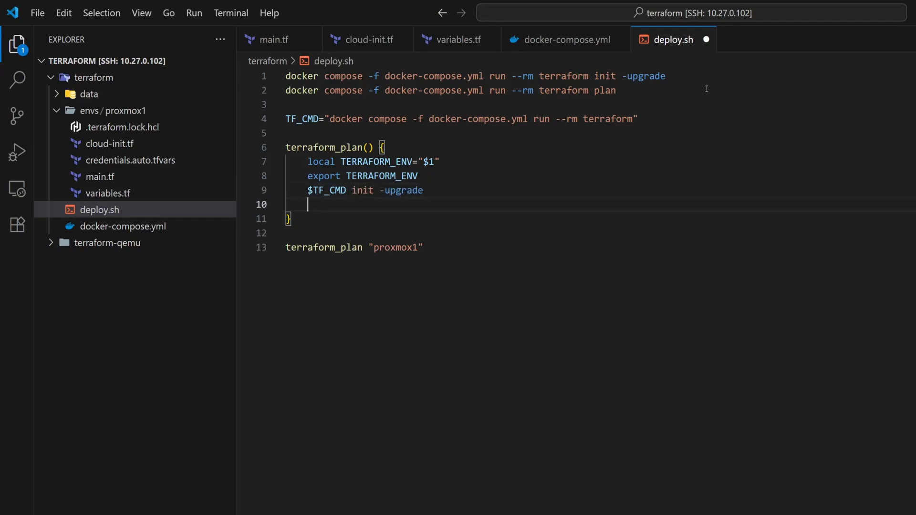
text($TF_CMD plan)
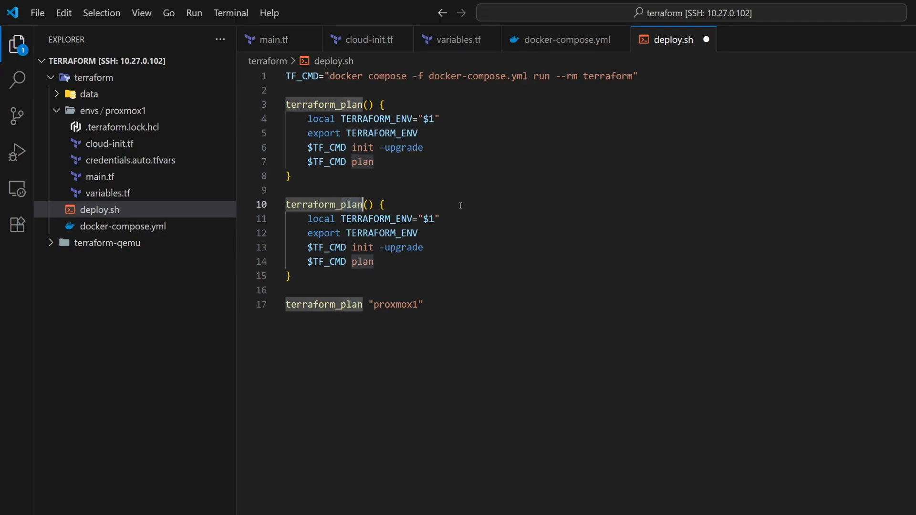
Create terraform_apply from the plan function, running apply -auto-approve
text(apply -auto)
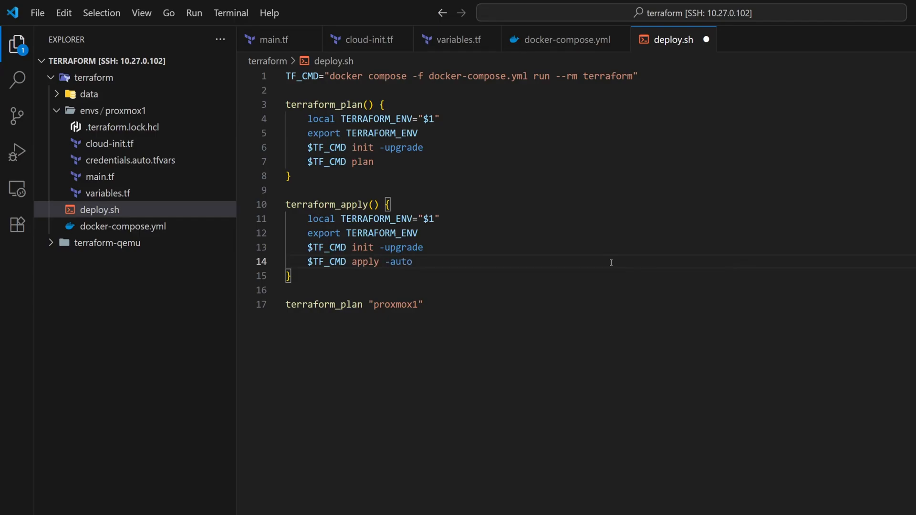
text(-approve)
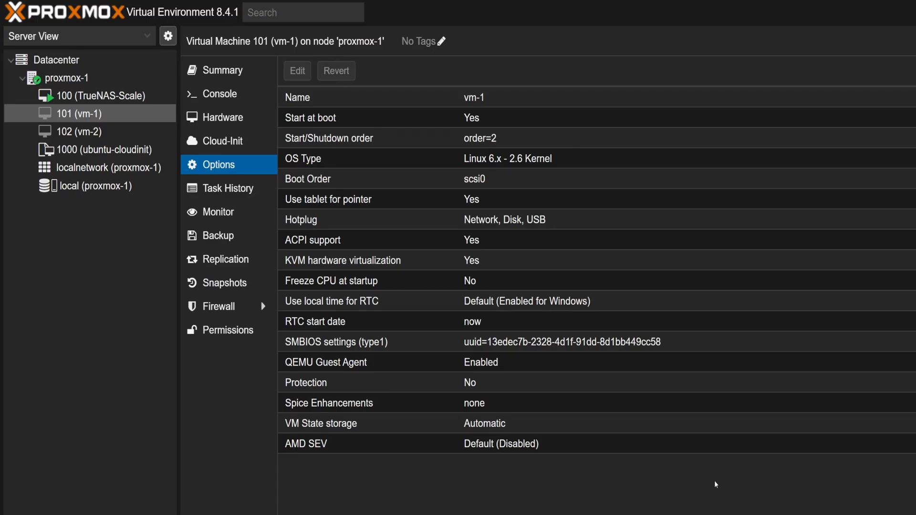
Add terraform_destroy for proxmox1 in deploy.sh and switch to the Proxmox node summary
click(73, 77)
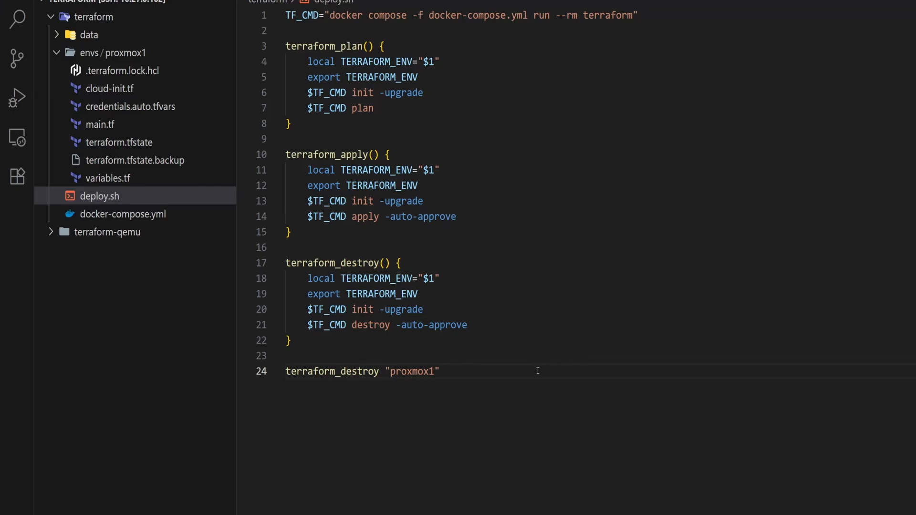
key(alt+tab)
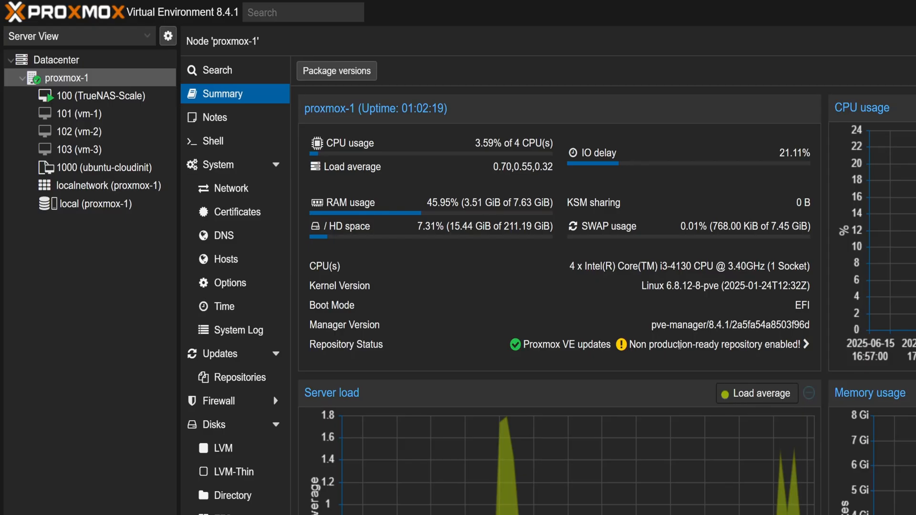